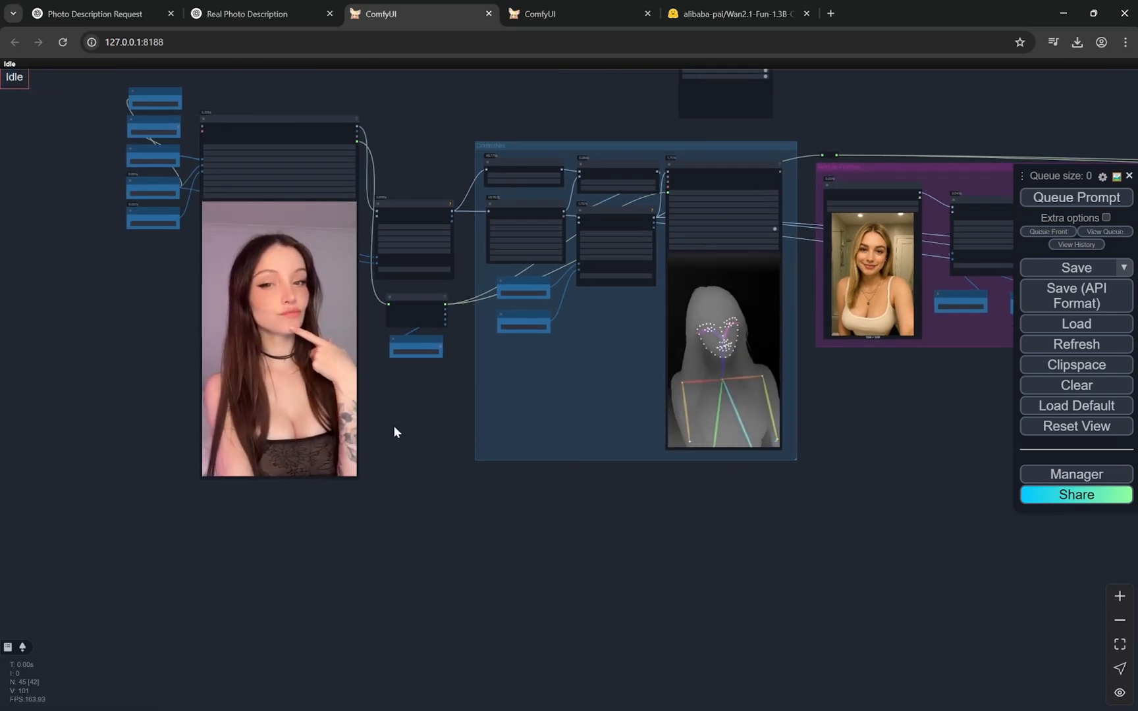
Pan the workflow to the model loaders, then view the Wan2.1-Fun-1.3B-Control Hugging Face files
left_click_drag(396, 432, 680, 467)
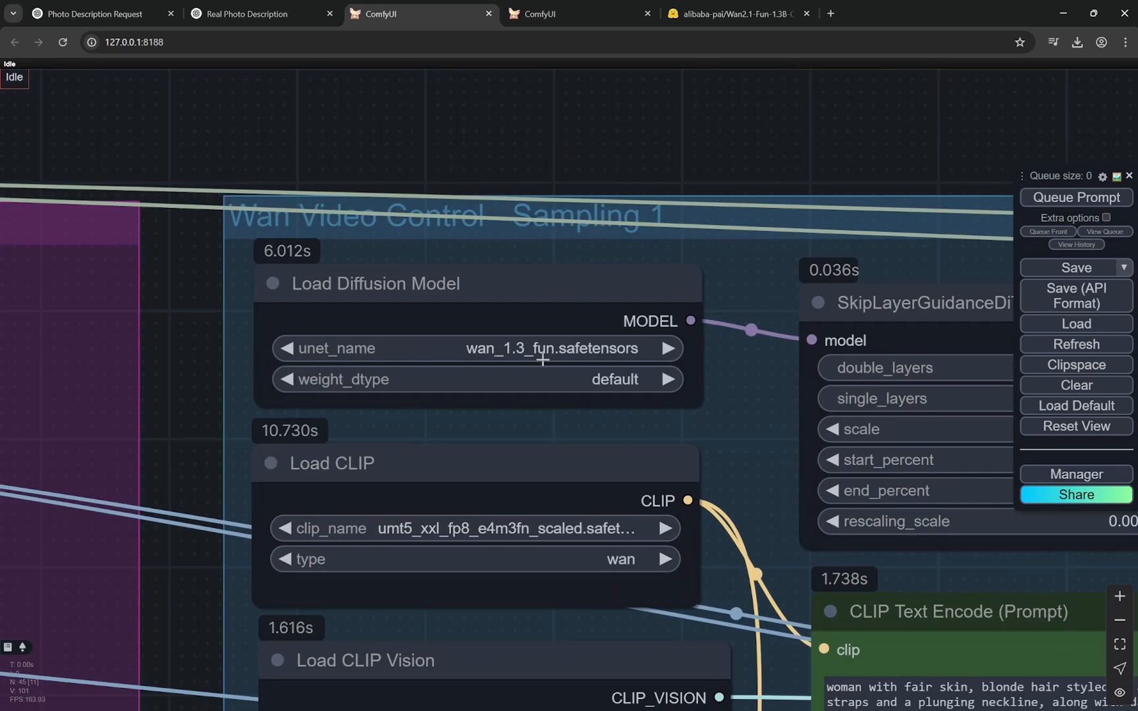
mouse_move(558, 336)
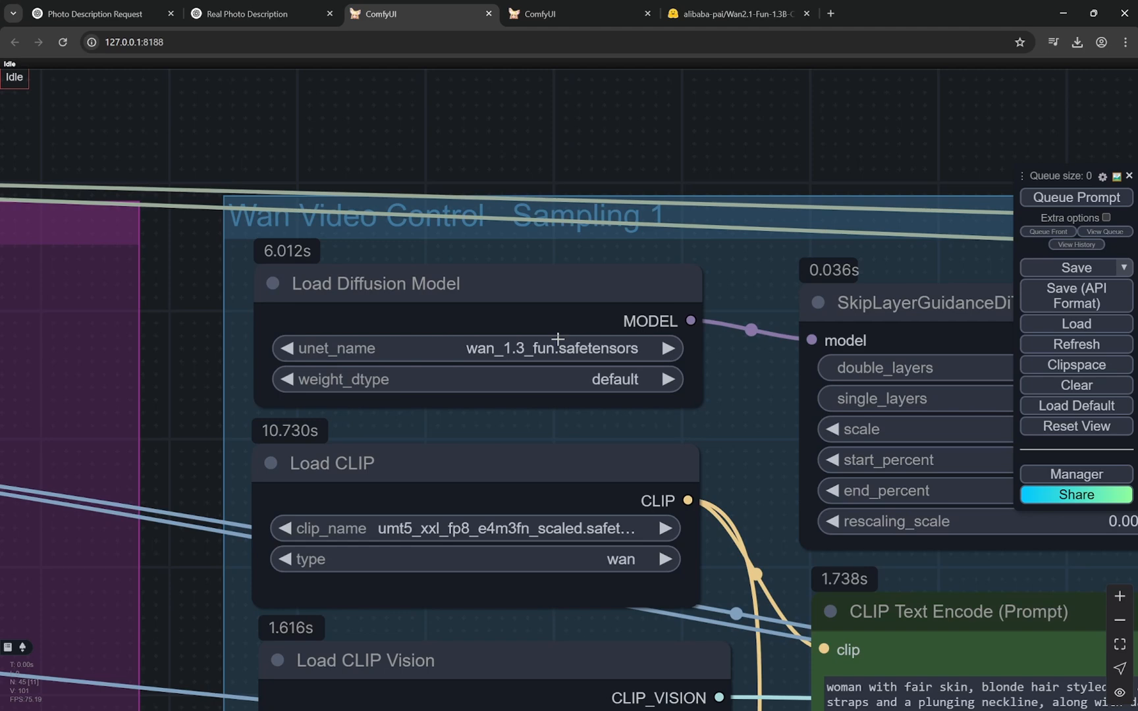
mouse_move(517, 354)
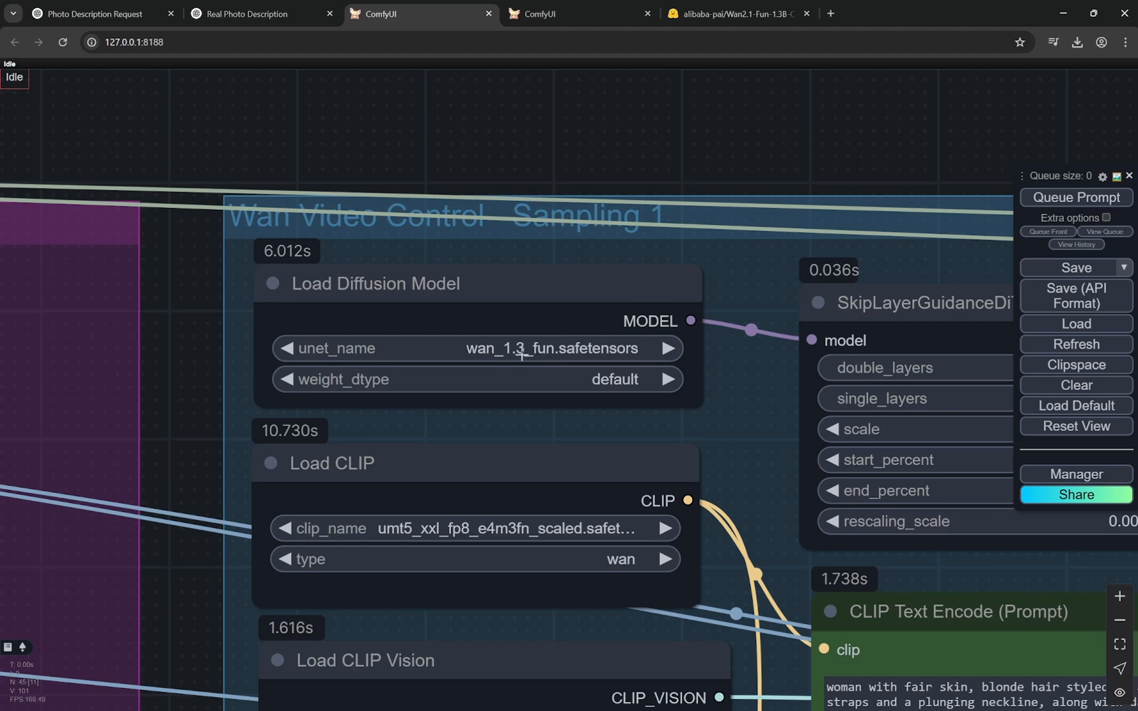
mouse_move(571, 145)
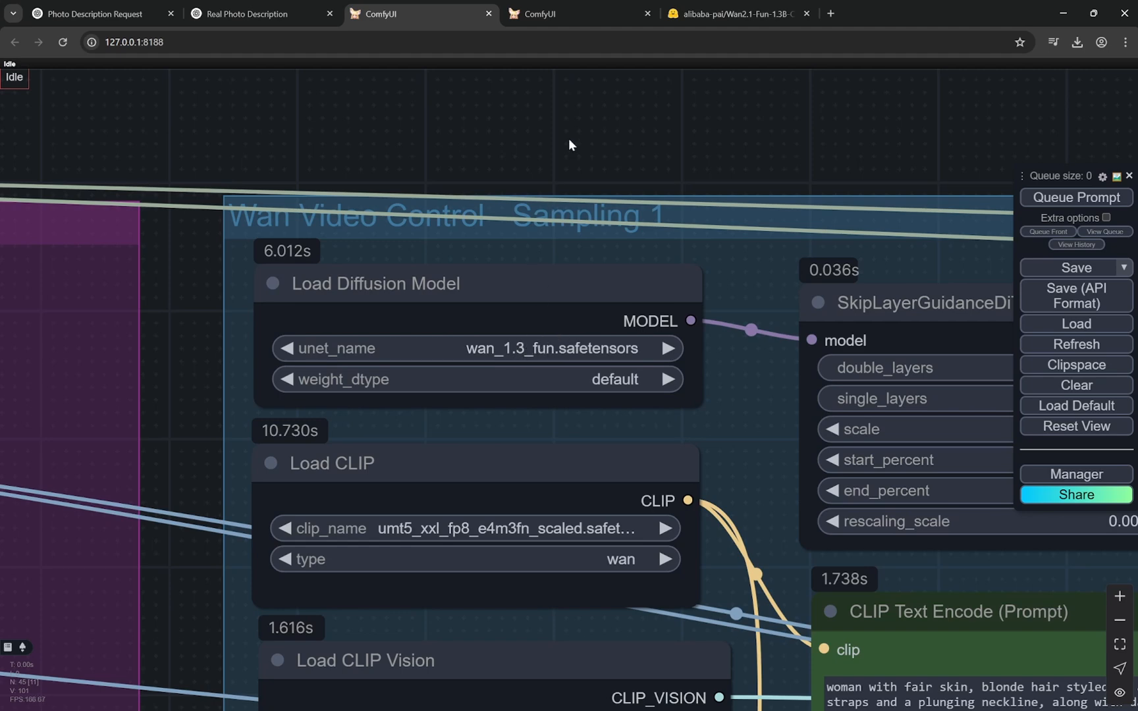
left_click(735, 14)
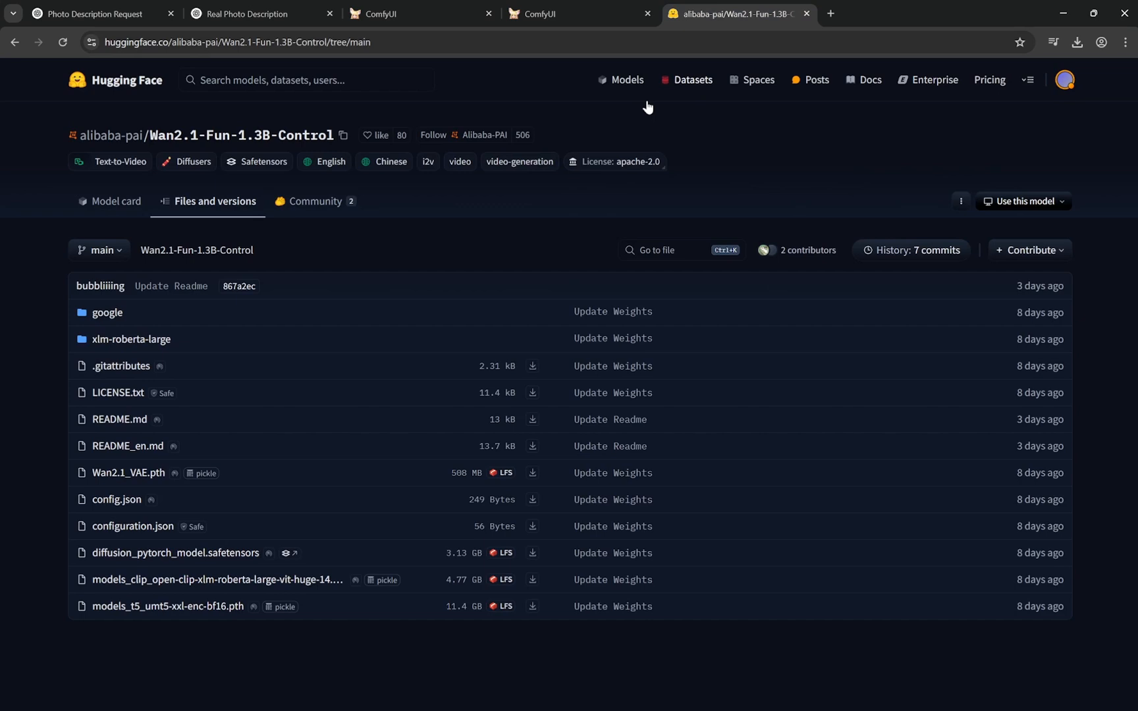
mouse_move(487, 170)
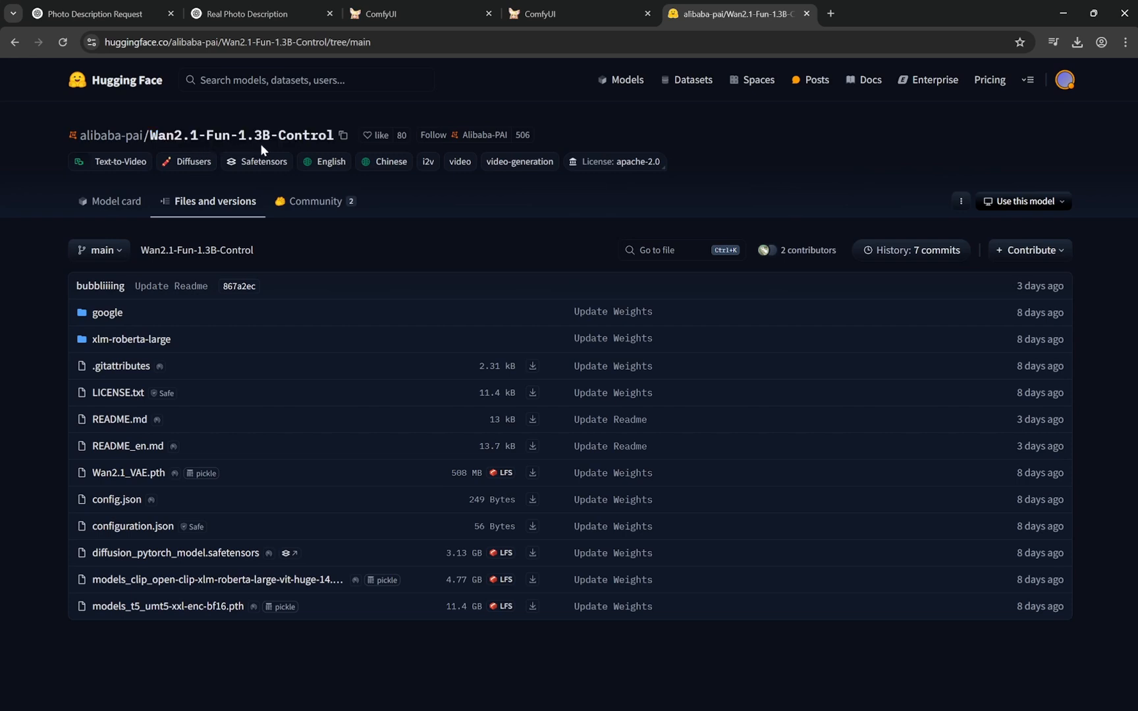
mouse_move(327, 372)
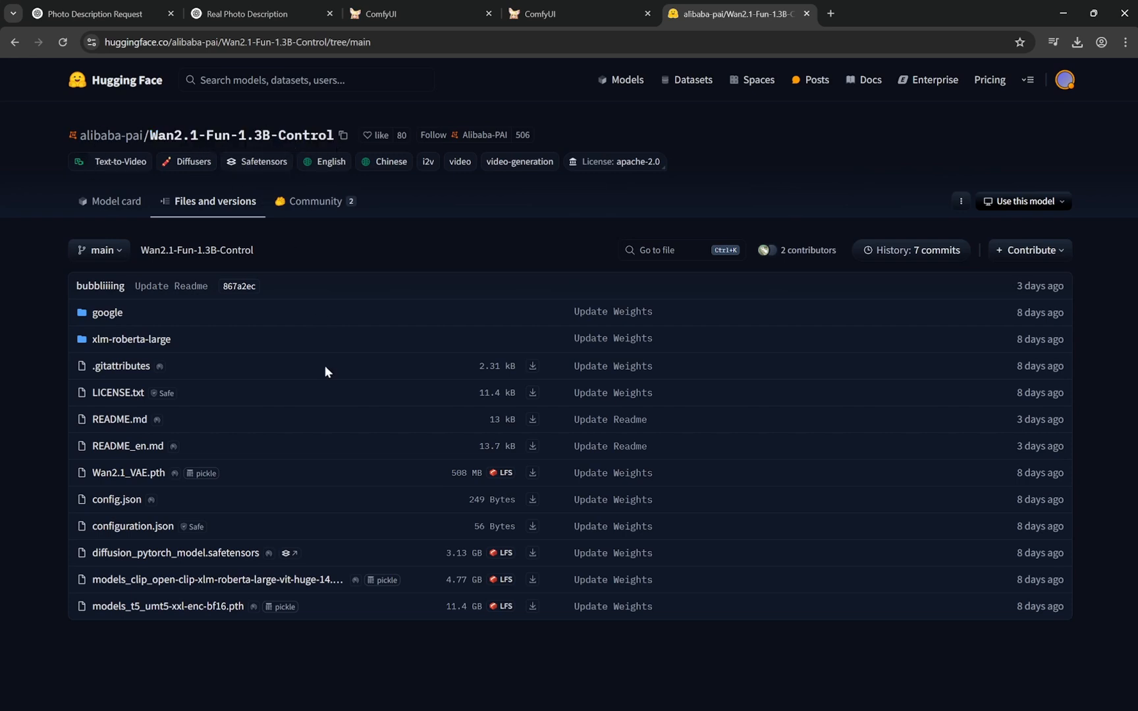
mouse_move(273, 551)
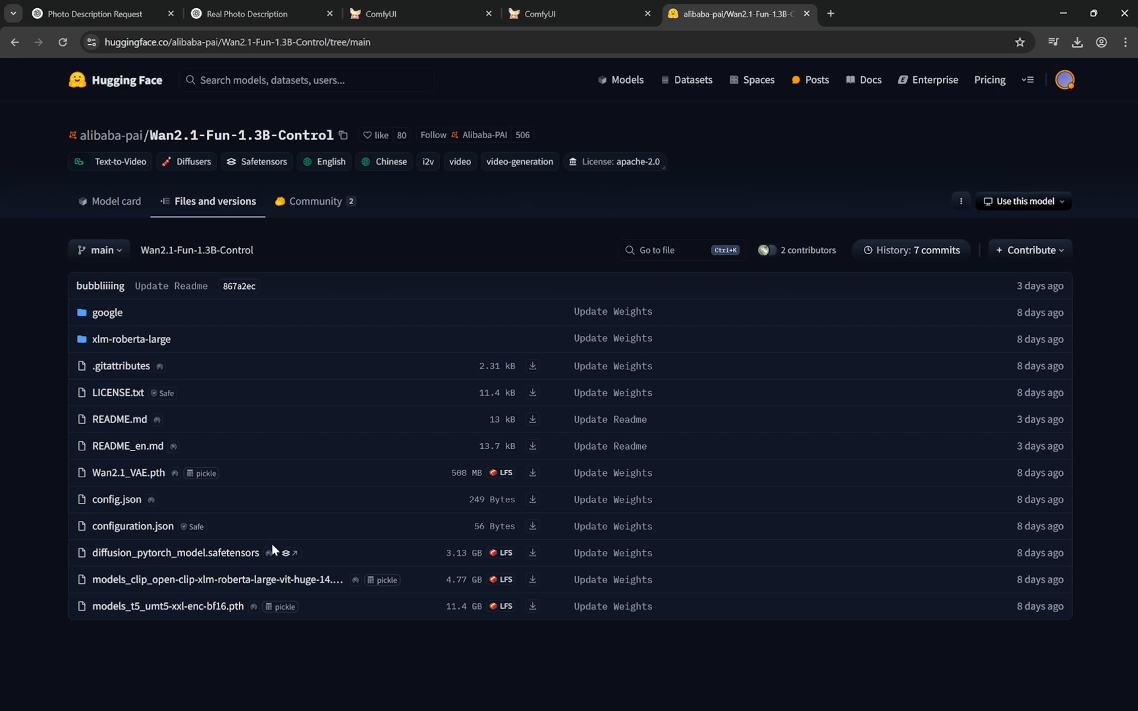
mouse_move(249, 562)
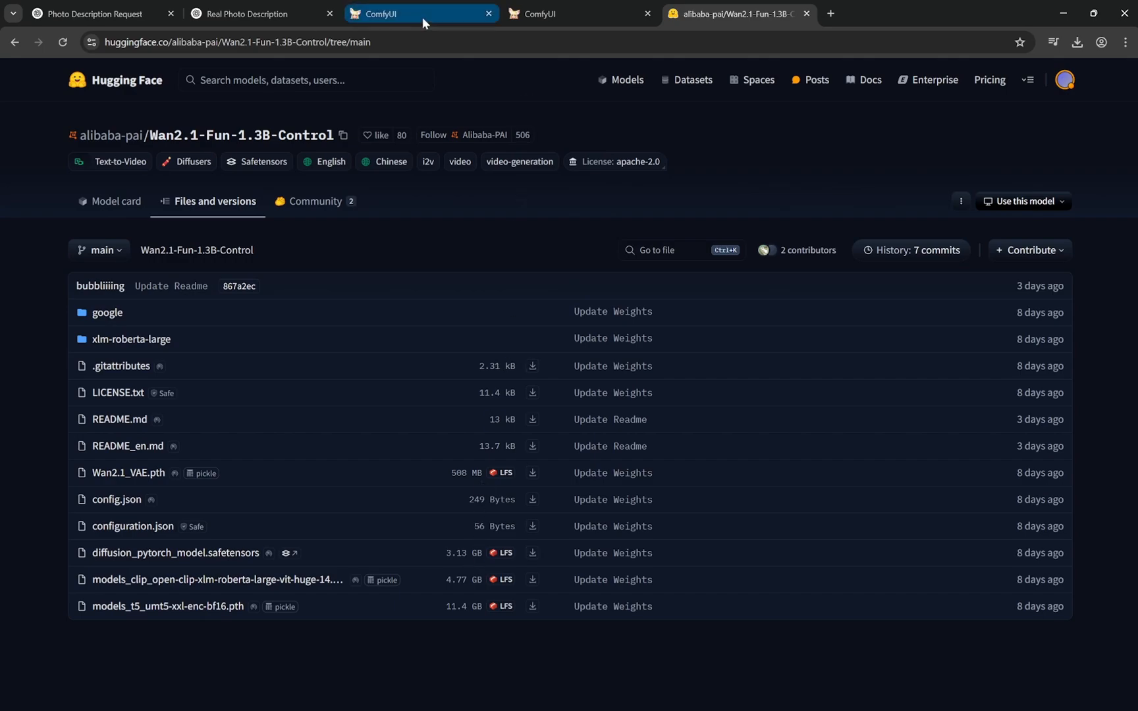
Return to ComfyUI, survey the sampling, input video, ControlNet and restyle groups, and open Manager
left_click(395, 13)
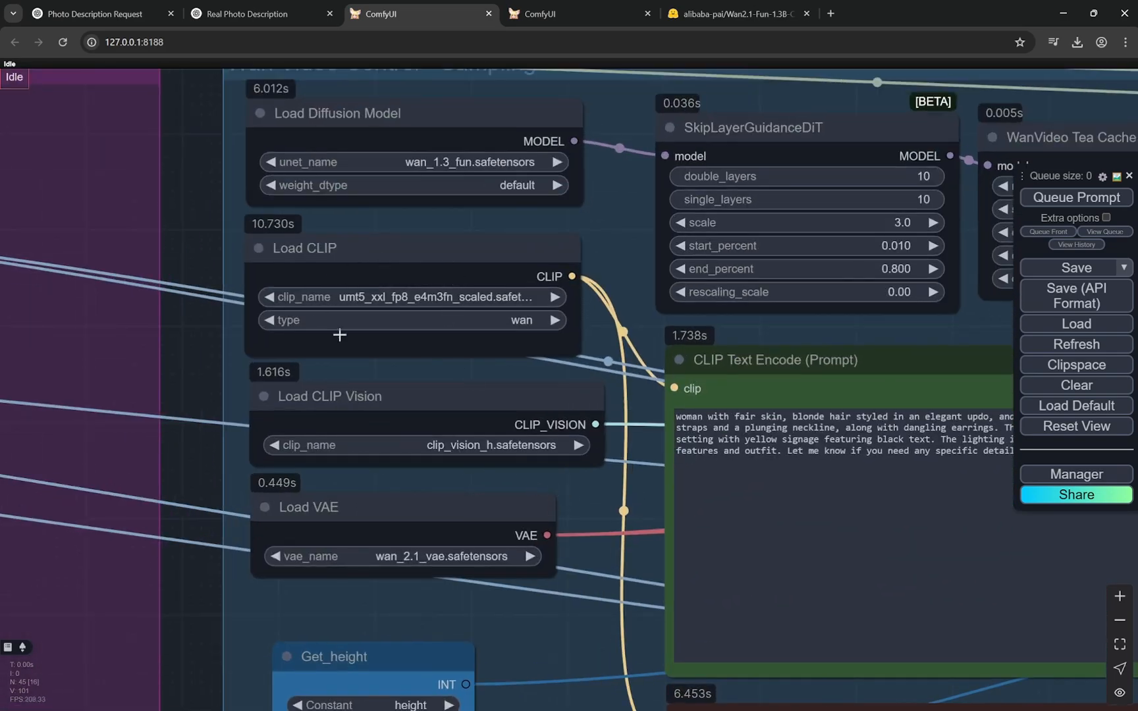
mouse_move(519, 546)
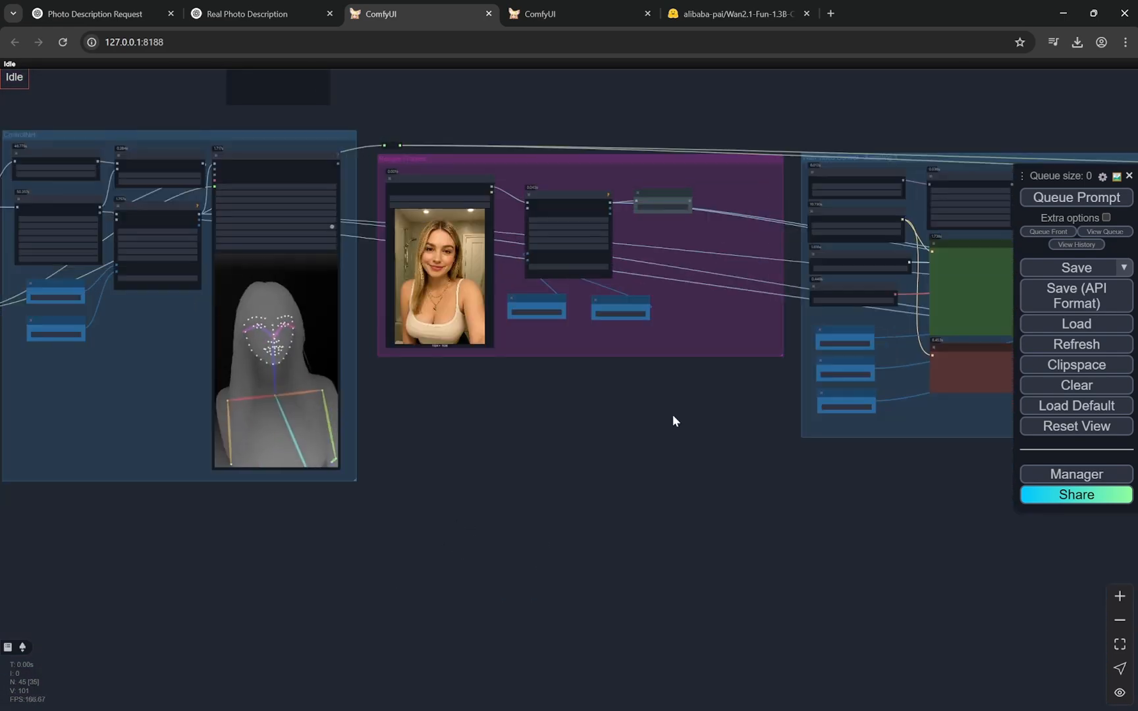
left_click_drag(675, 421, 529, 454)
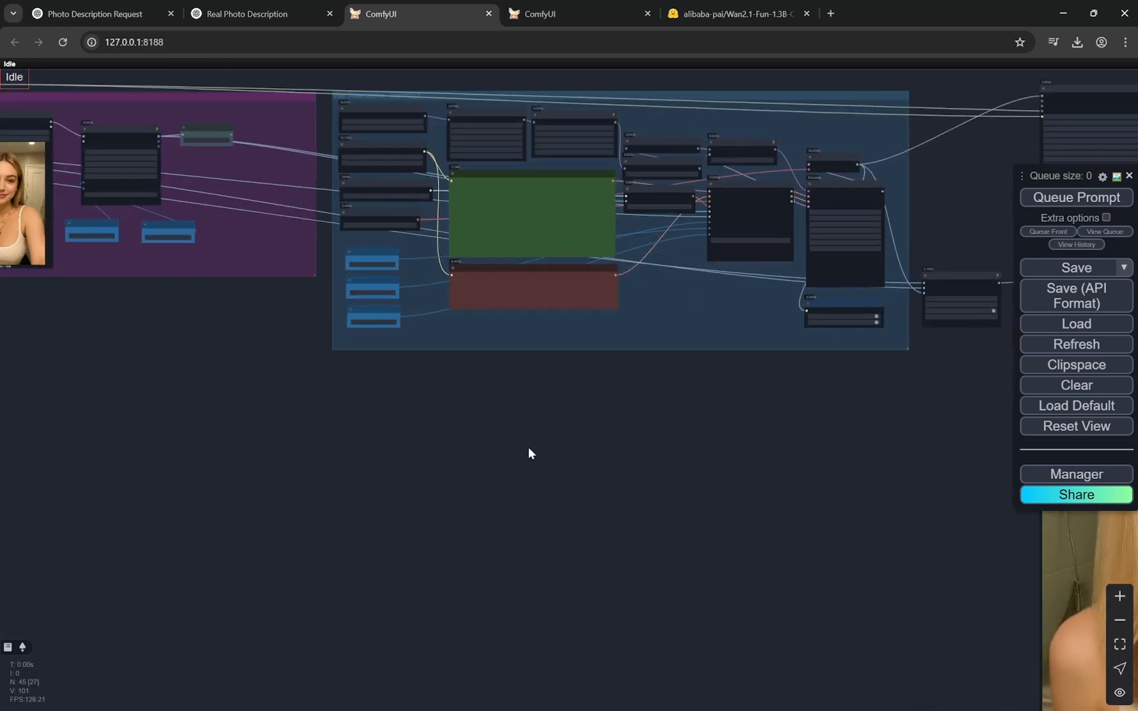
left_click_drag(530, 453, 648, 450)
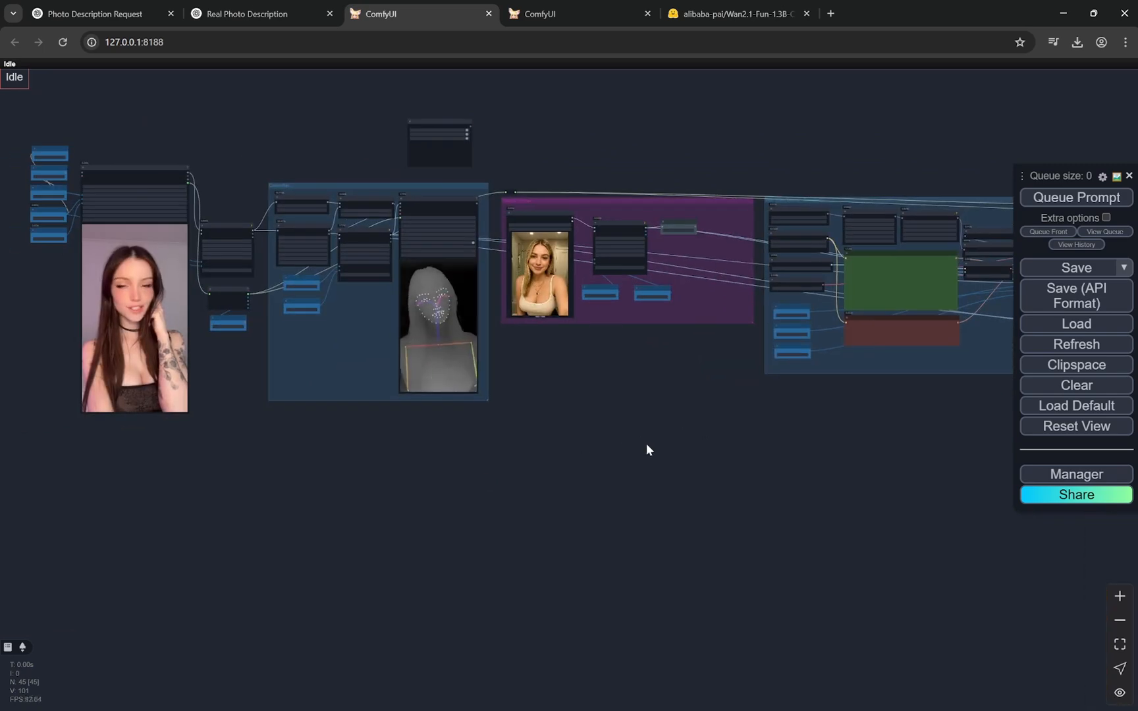
left_click_drag(648, 450, 728, 433)
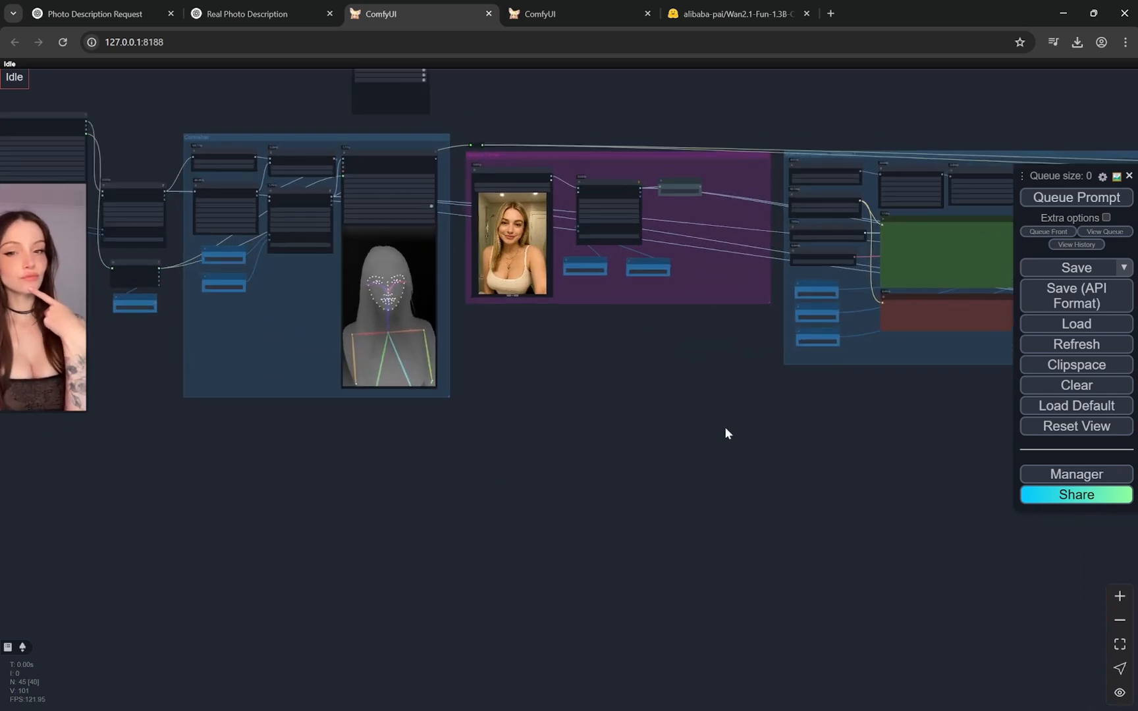
left_click(1075, 474)
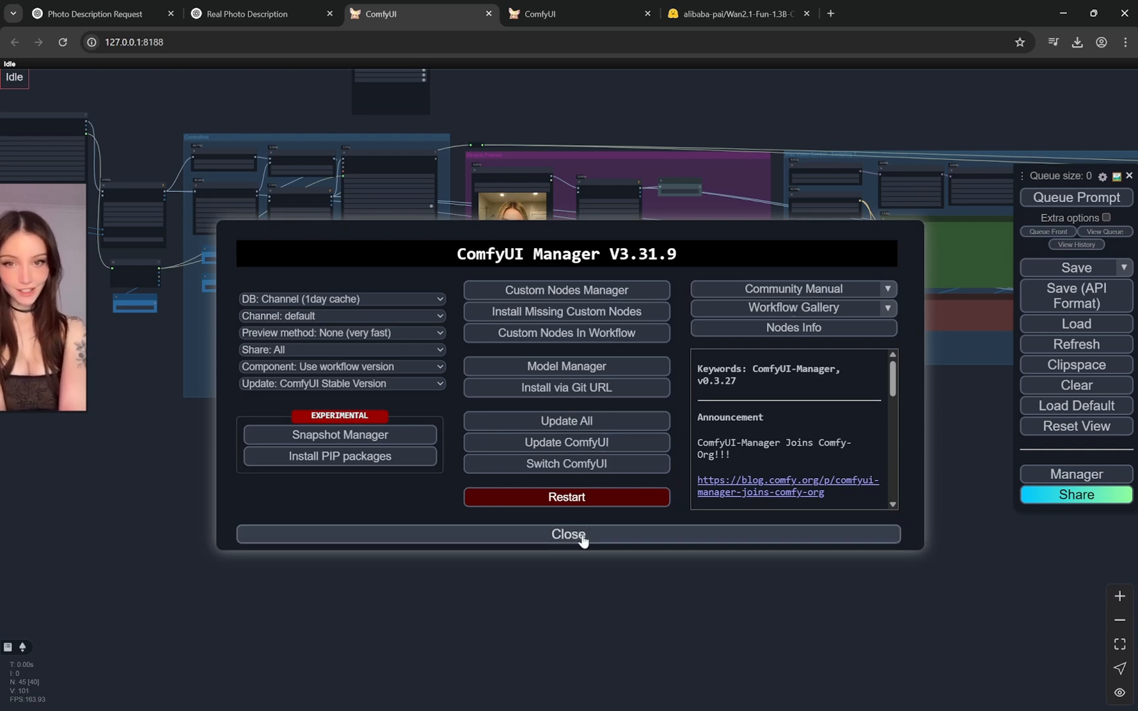
mouse_move(618, 461)
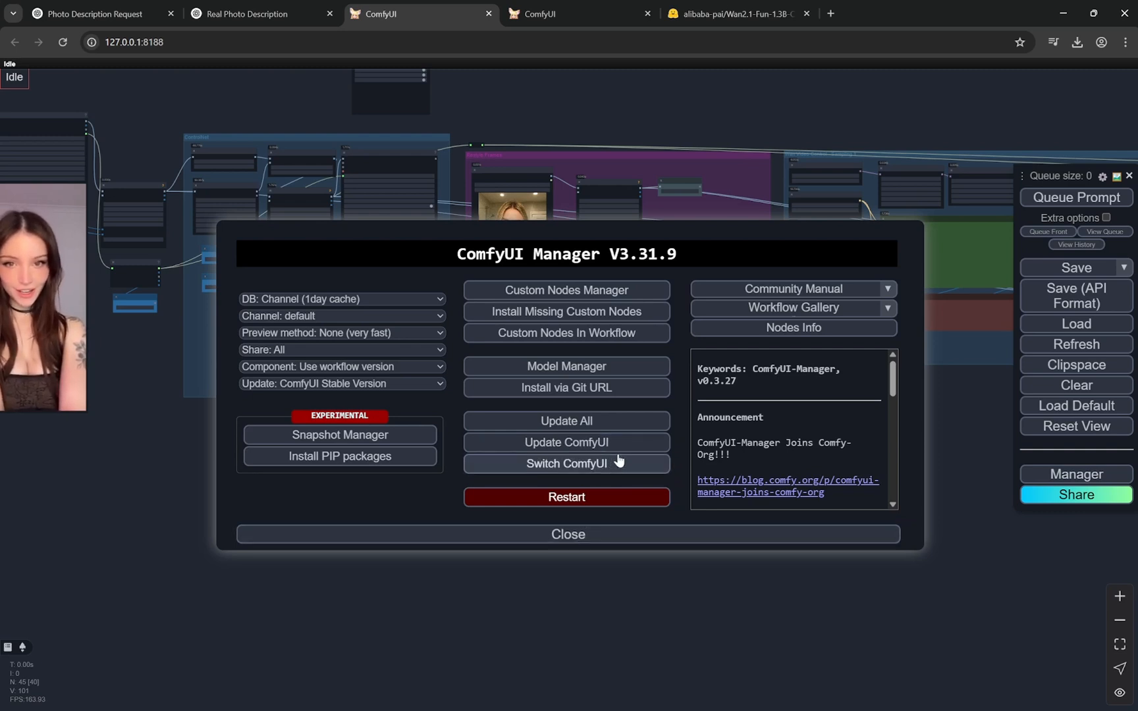
mouse_move(624, 497)
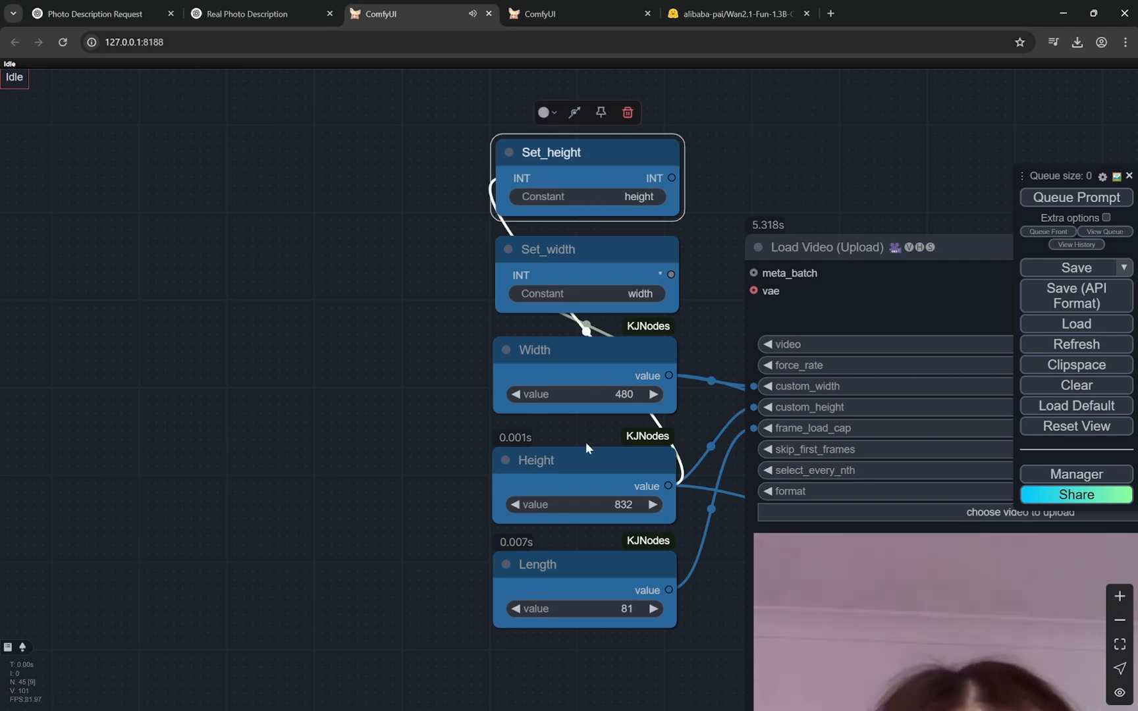
left_click_drag(586, 448, 526, 363)
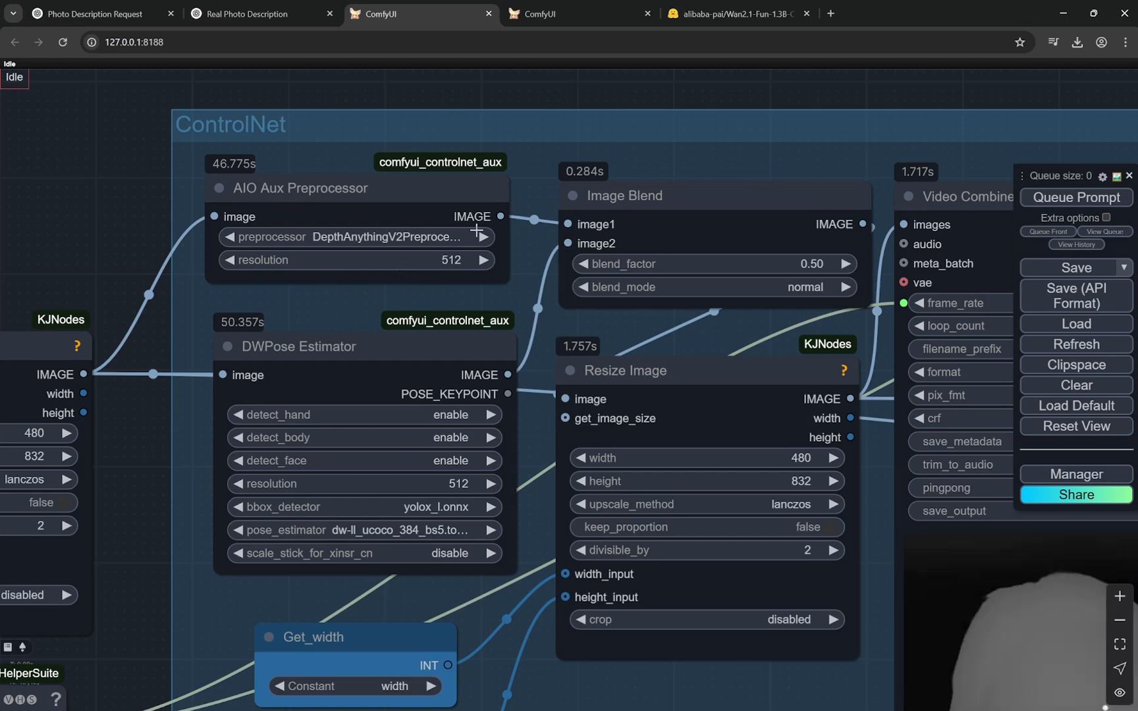
mouse_move(382, 221)
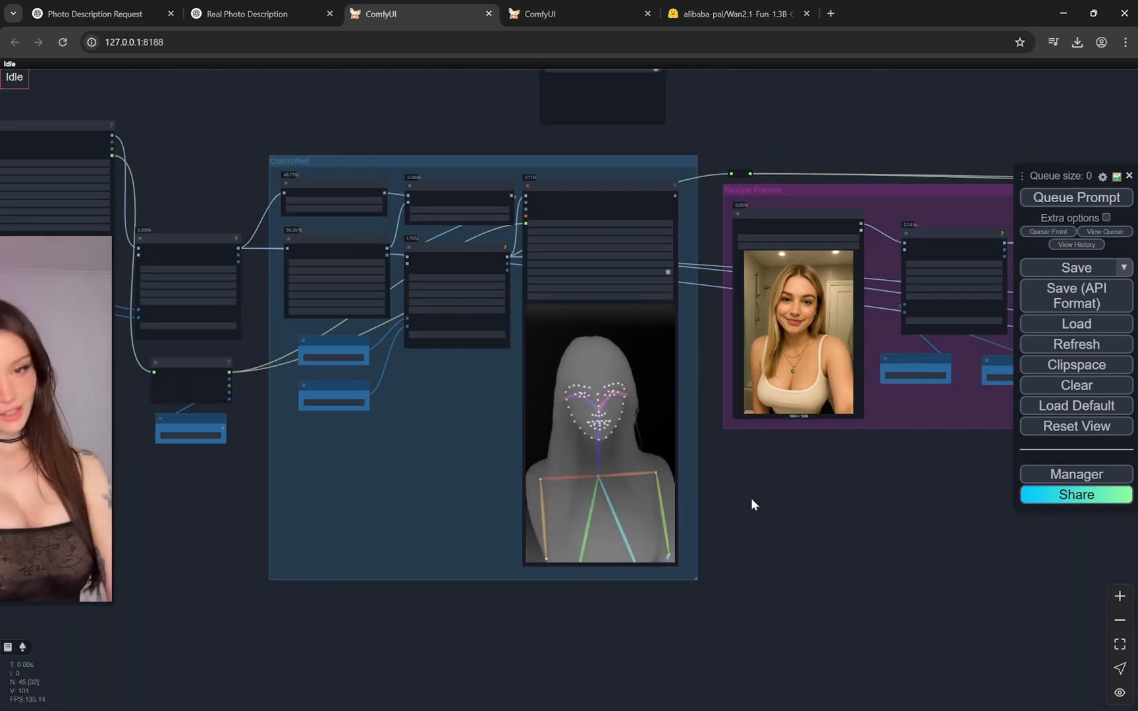
left_click_drag(754, 504, 461, 603)
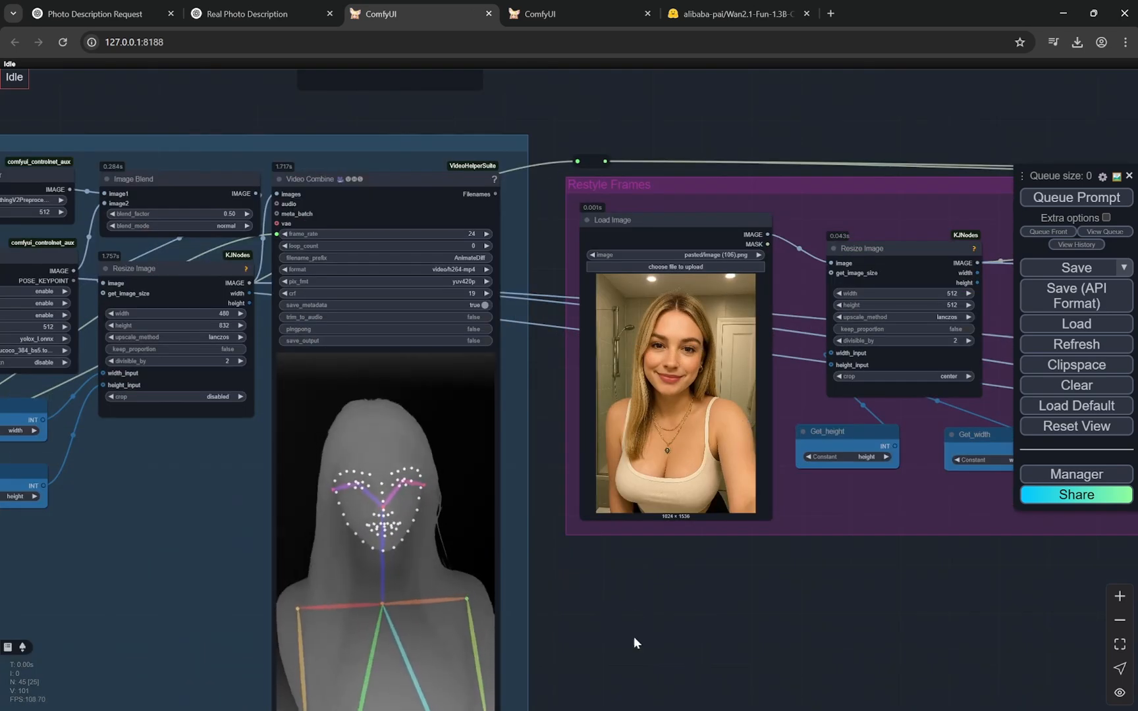
left_click_drag(635, 642, 545, 363)
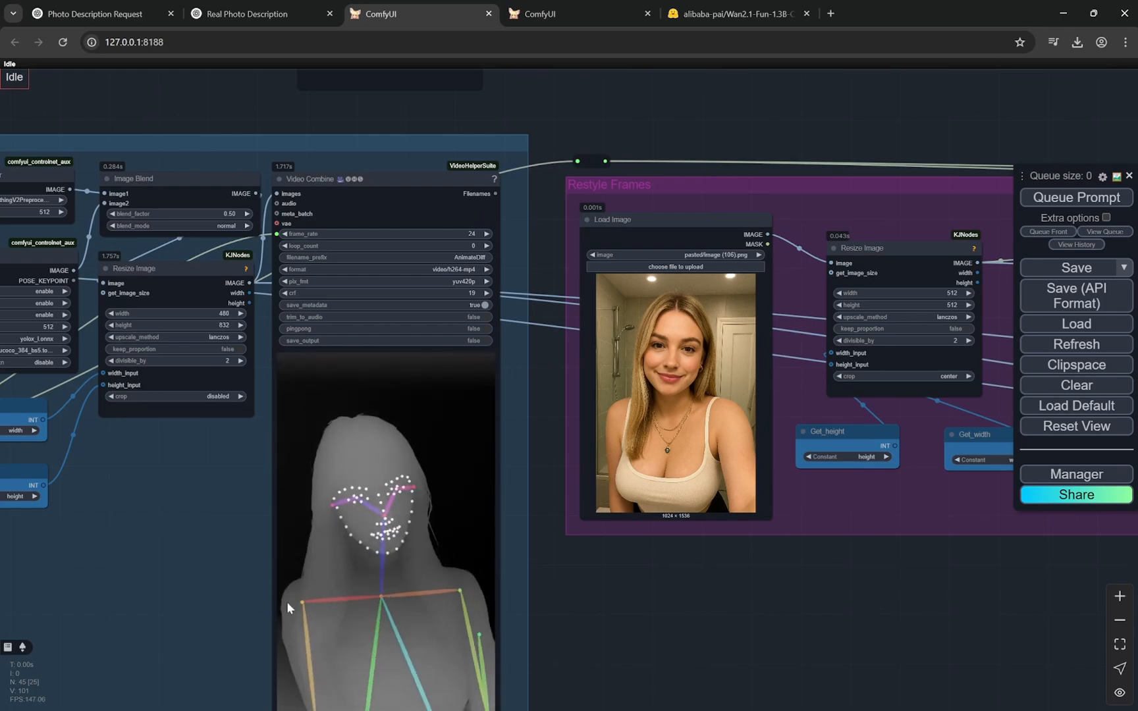
Inspect the Restyle Frames image nodes, then bring up the ChatGPT conversation behind the reference photo
scroll("down", 3)
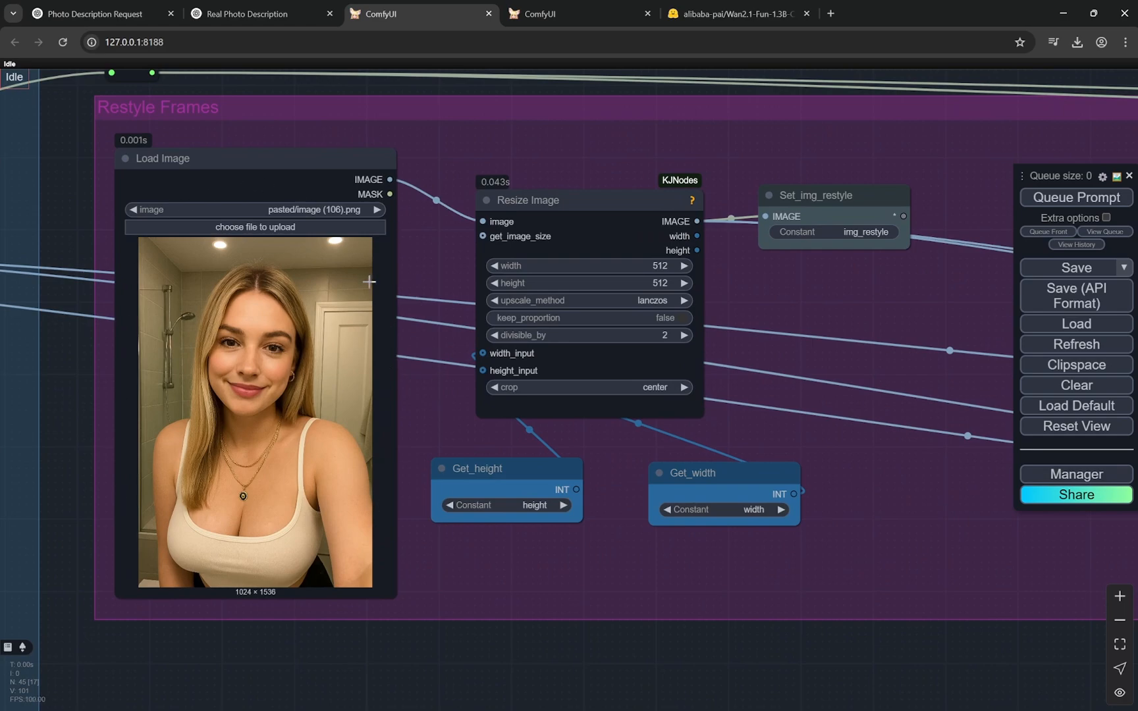
mouse_move(351, 415)
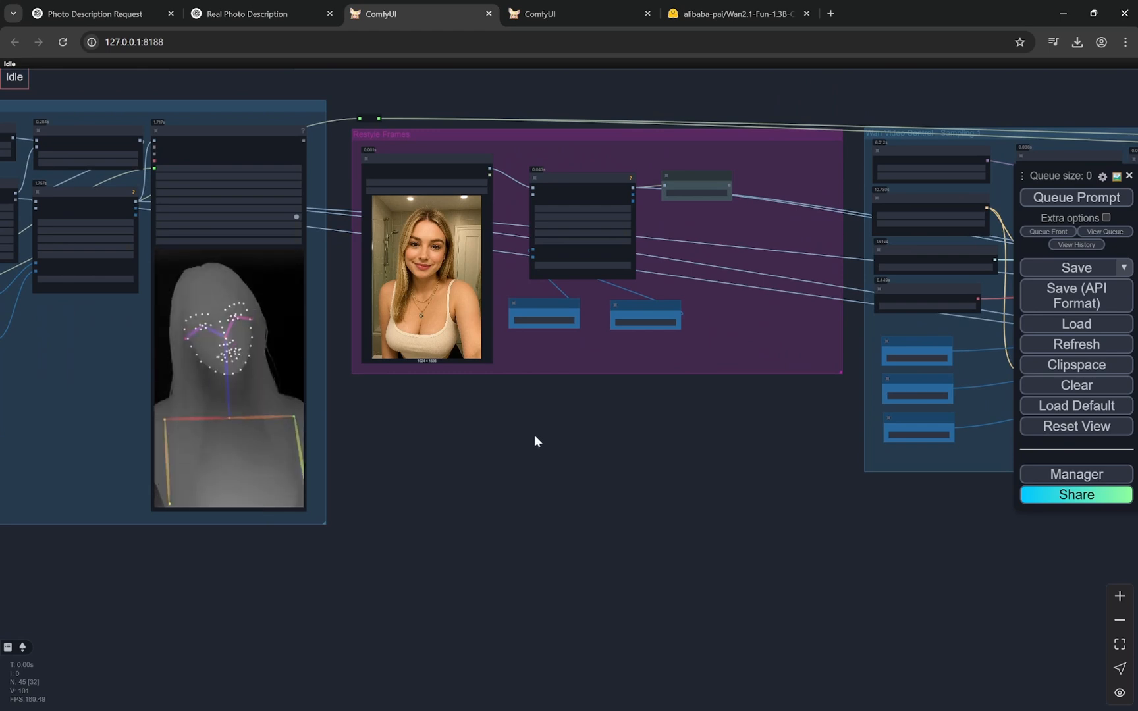
left_click(246, 14)
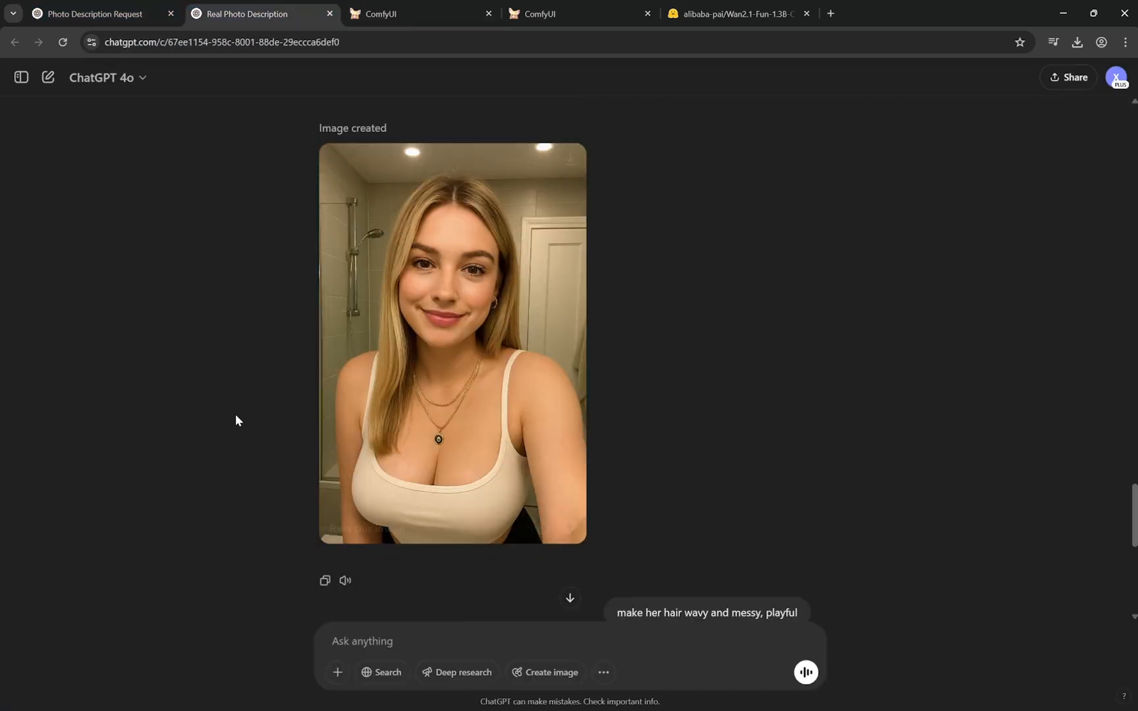
Compare the ComfyUI workflow with the ChatGPT bathroom selfie reference, ending on ChatGPT
left_click(400, 14)
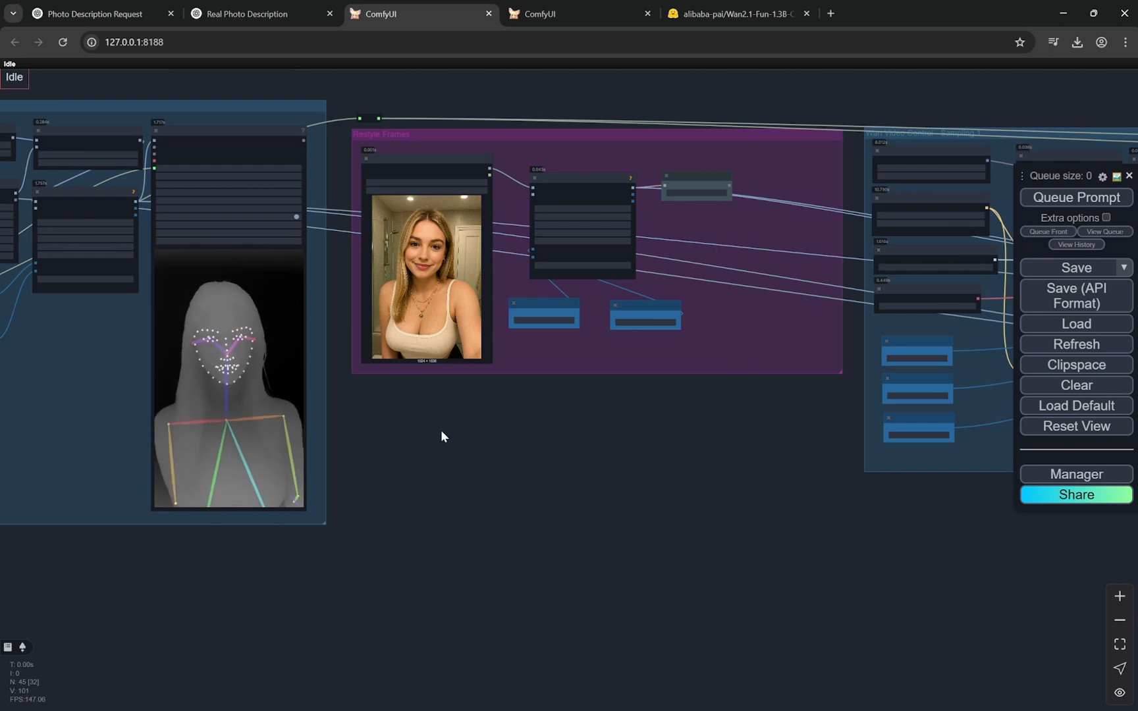
left_click(248, 14)
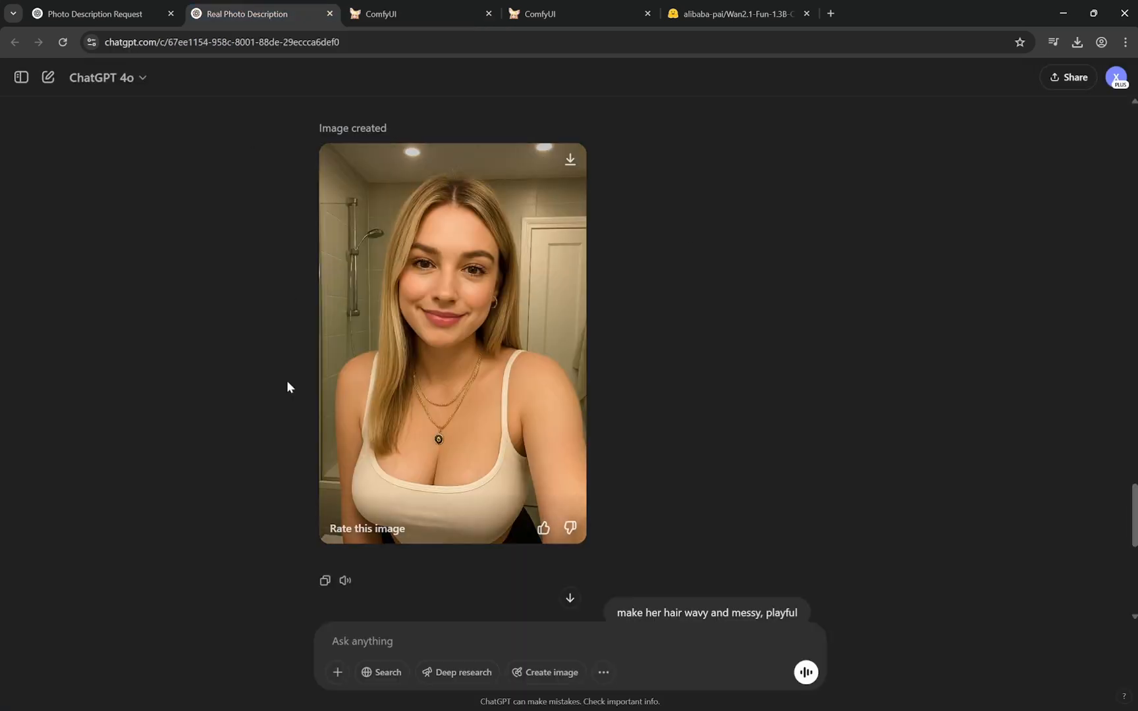
mouse_move(362, 212)
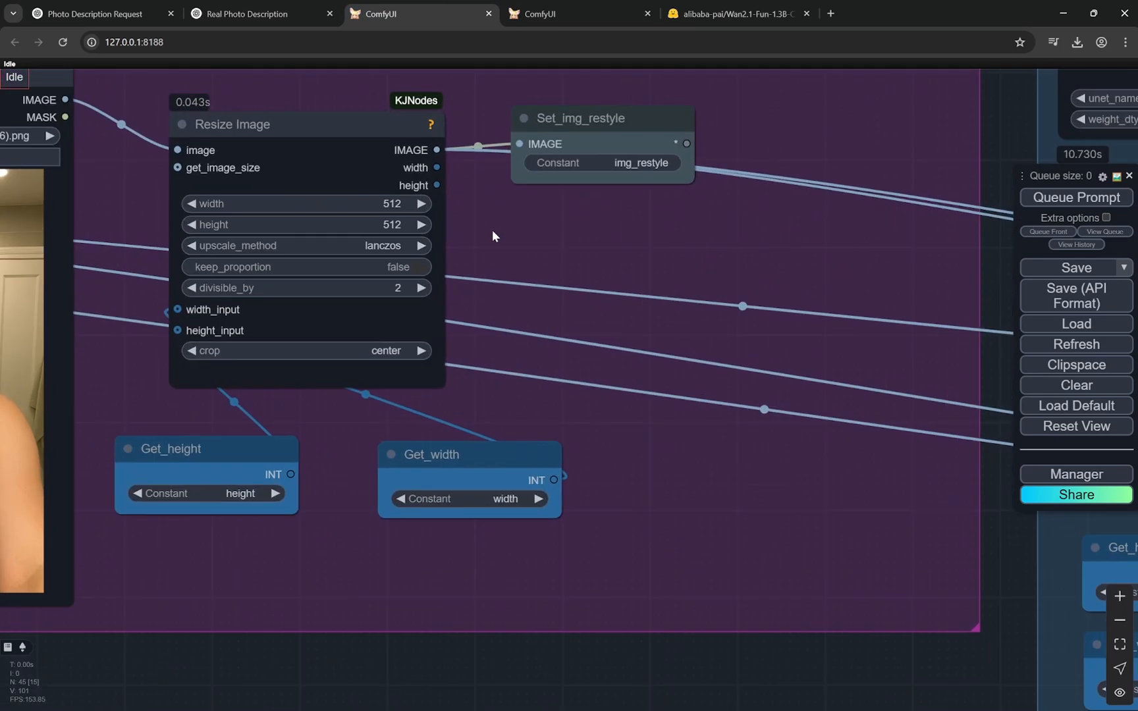
mouse_move(399, 307)
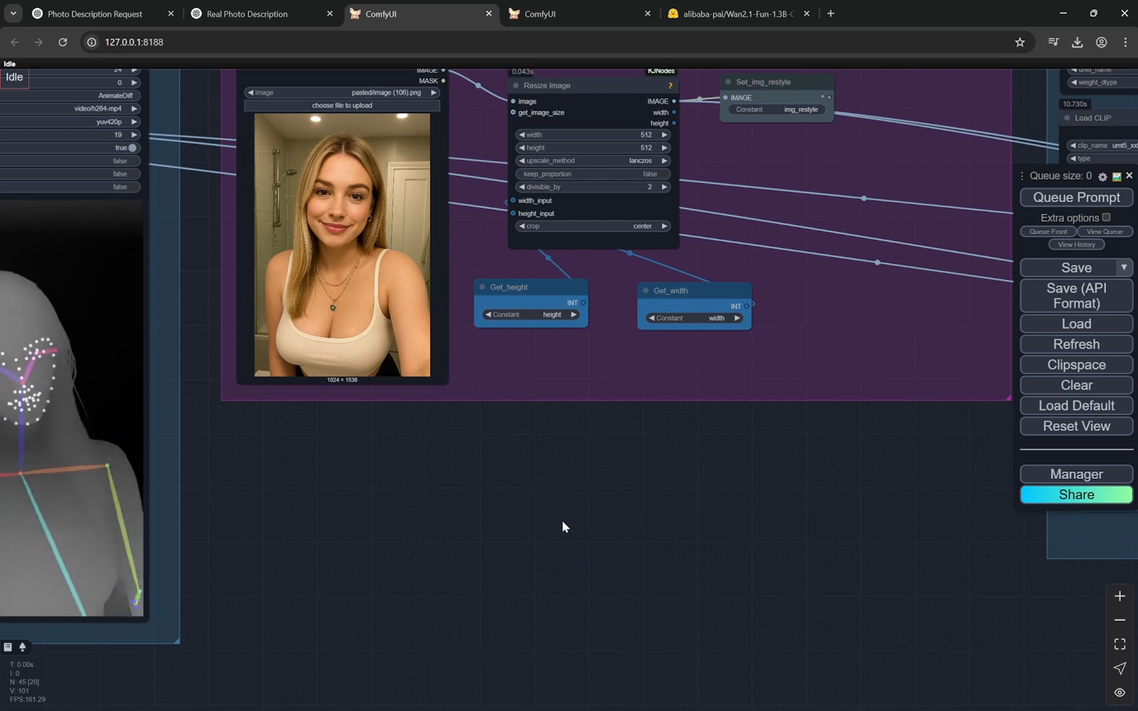
scroll("down", 3)
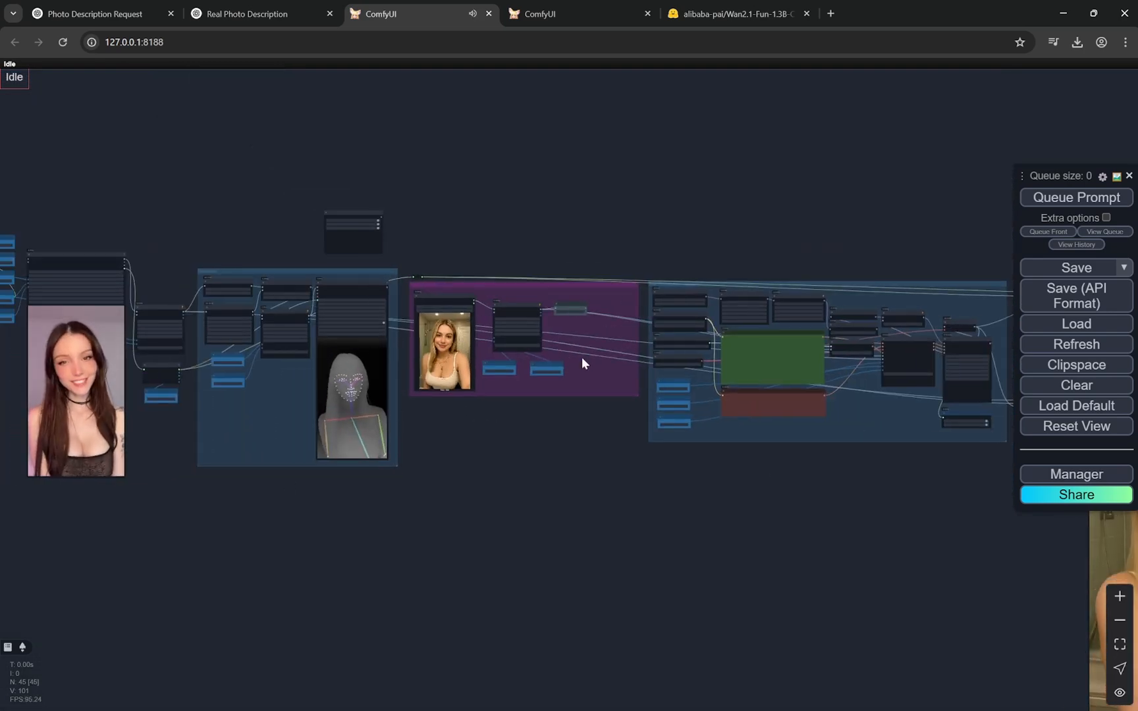
left_click_drag(584, 363, 425, 497)
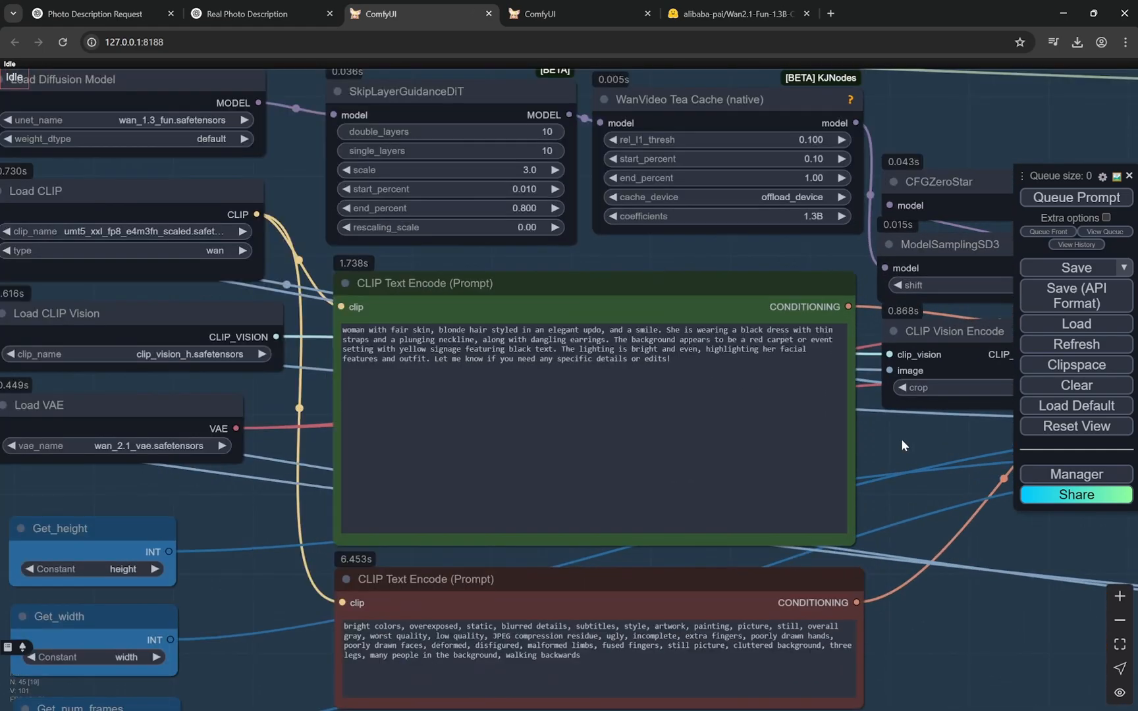
mouse_move(548, 615)
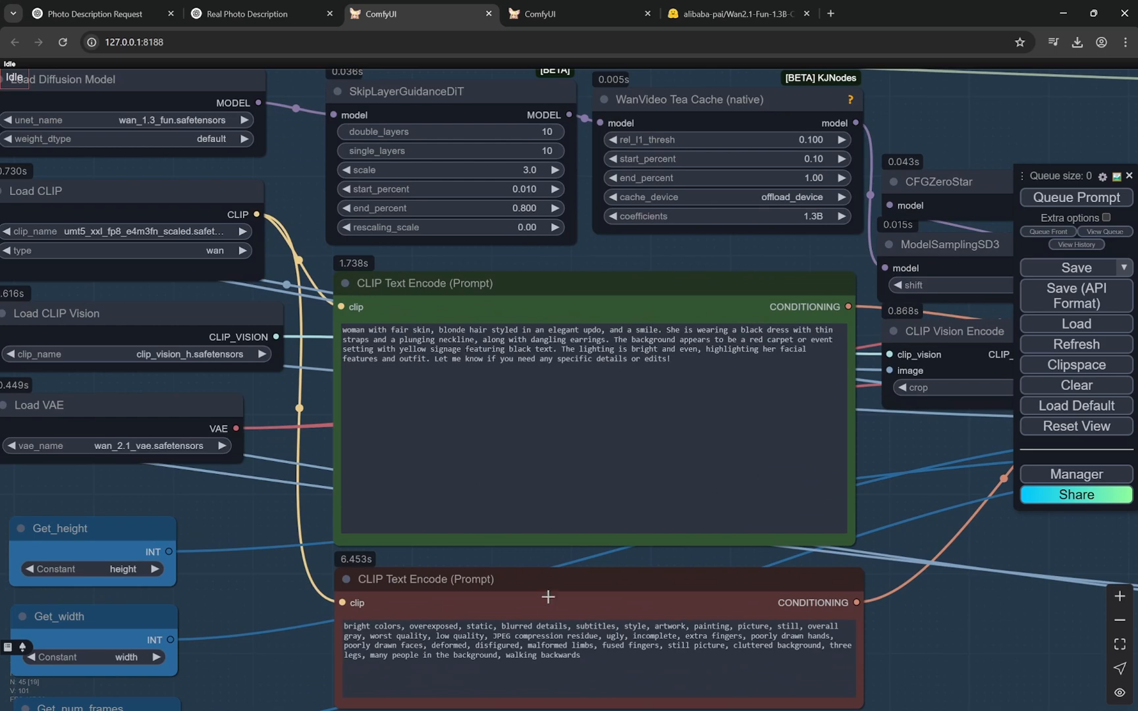
mouse_move(899, 445)
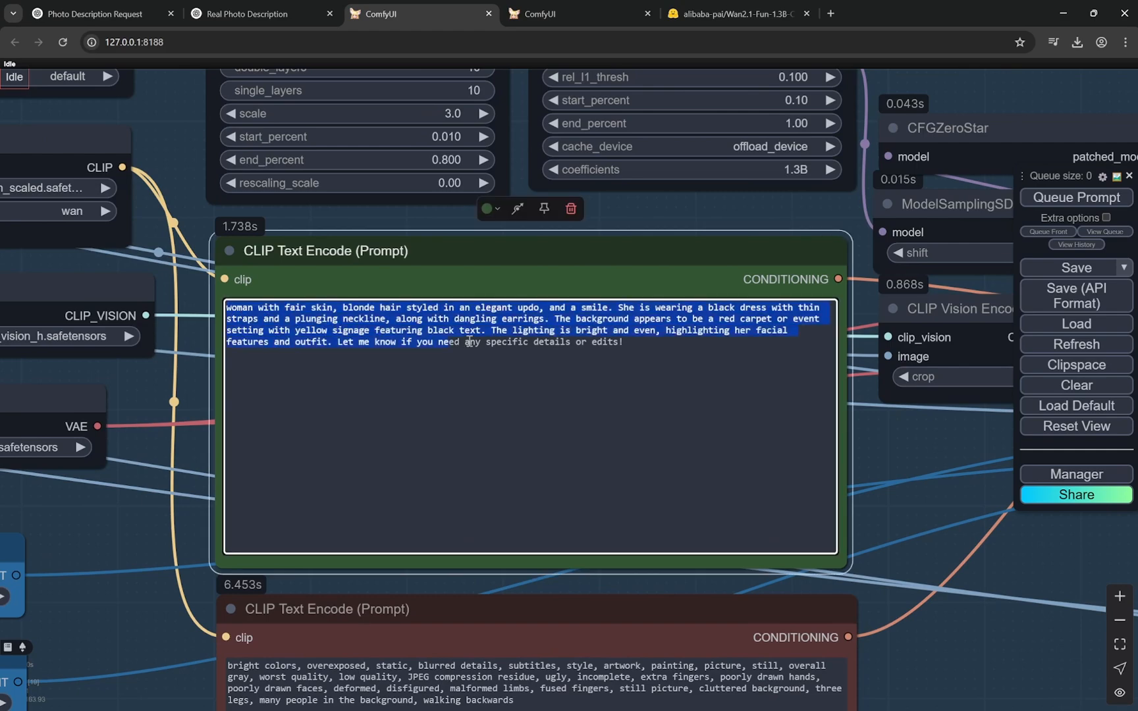
left_click(647, 348)
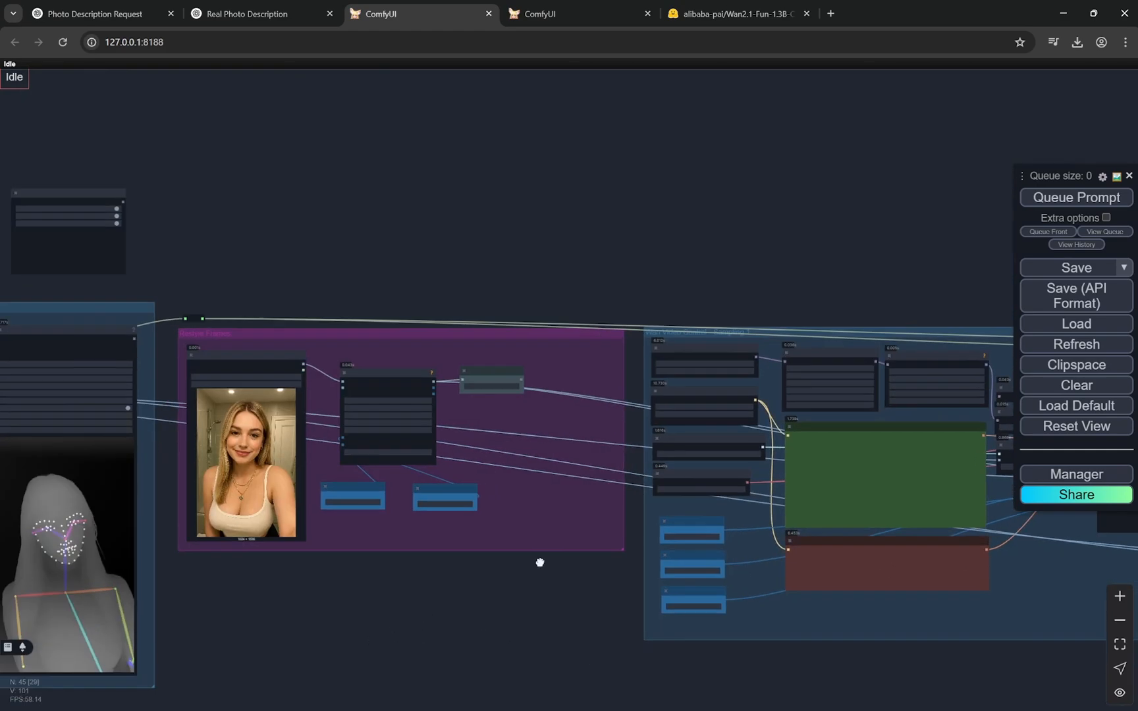
left_click_drag(540, 563, 720, 457)
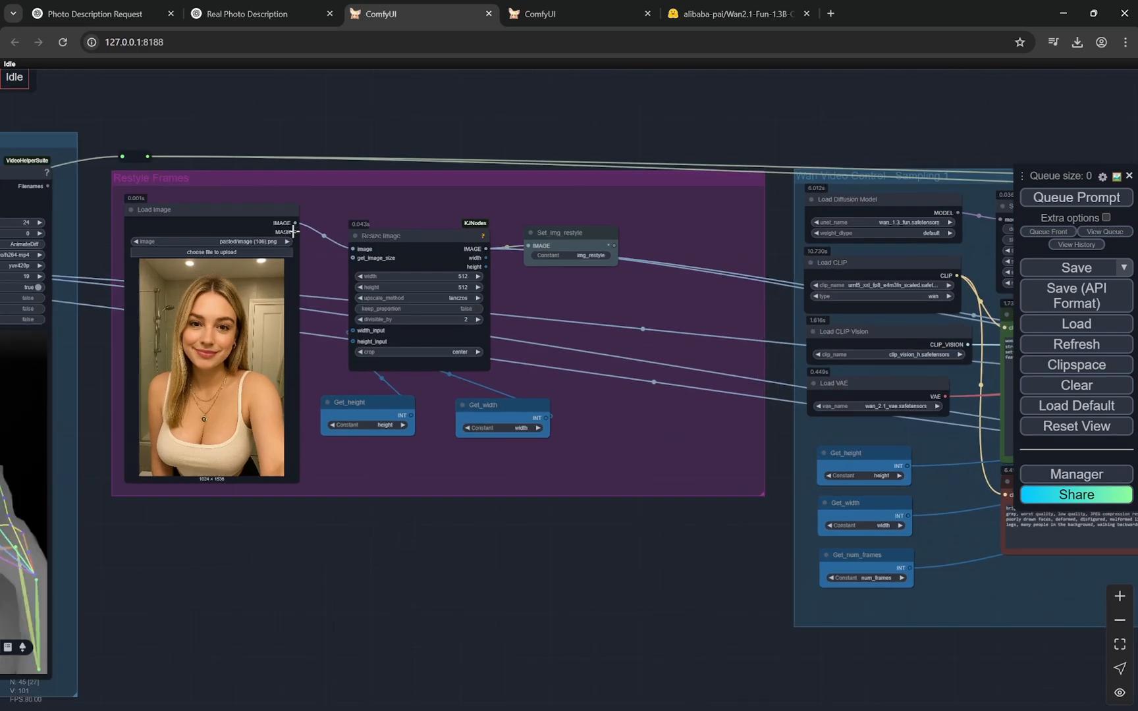
mouse_move(613, 568)
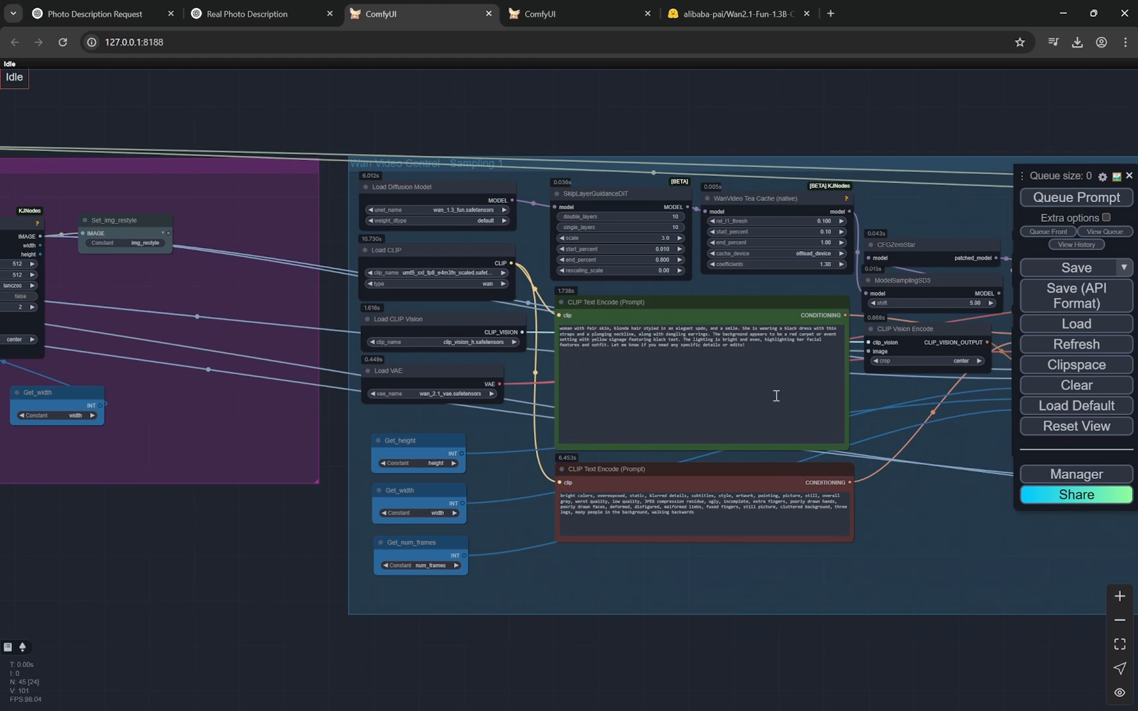
mouse_move(856, 578)
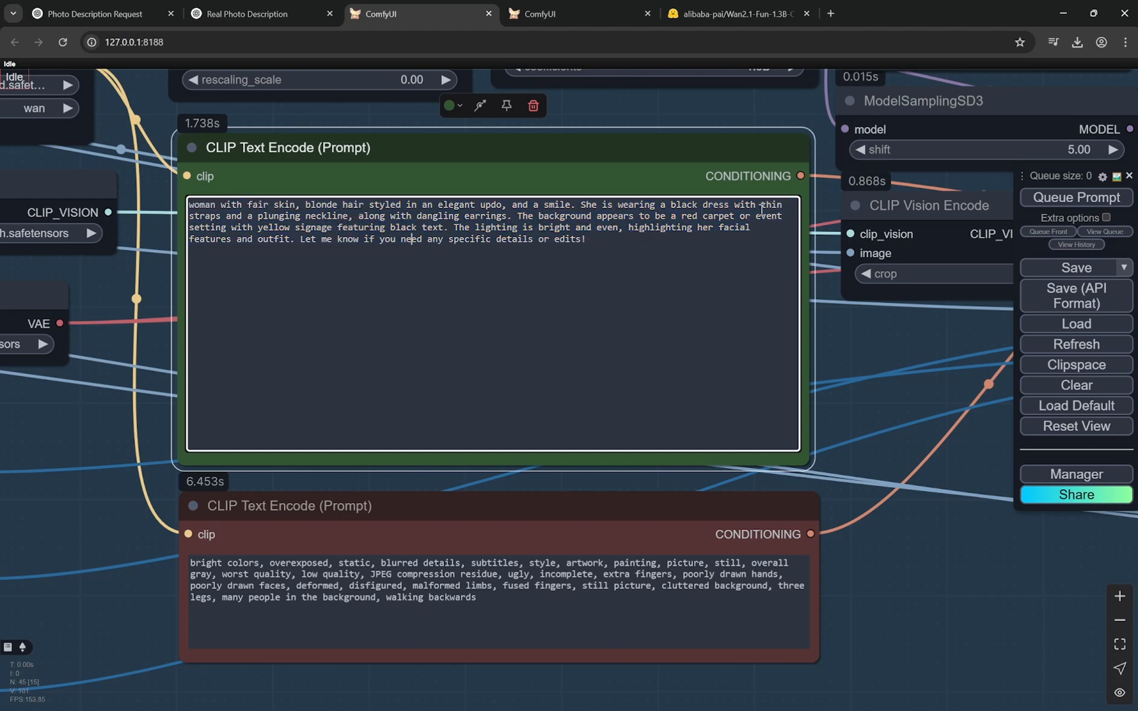
mouse_move(918, 454)
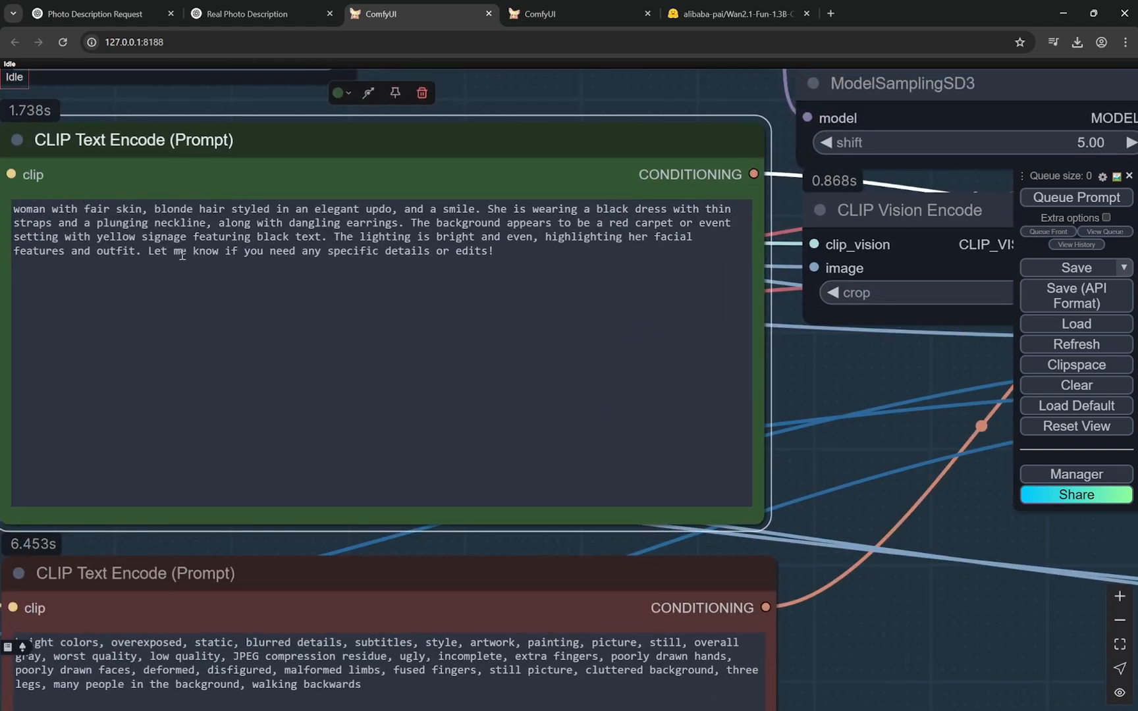
left_click_drag(63, 237, 262, 237)
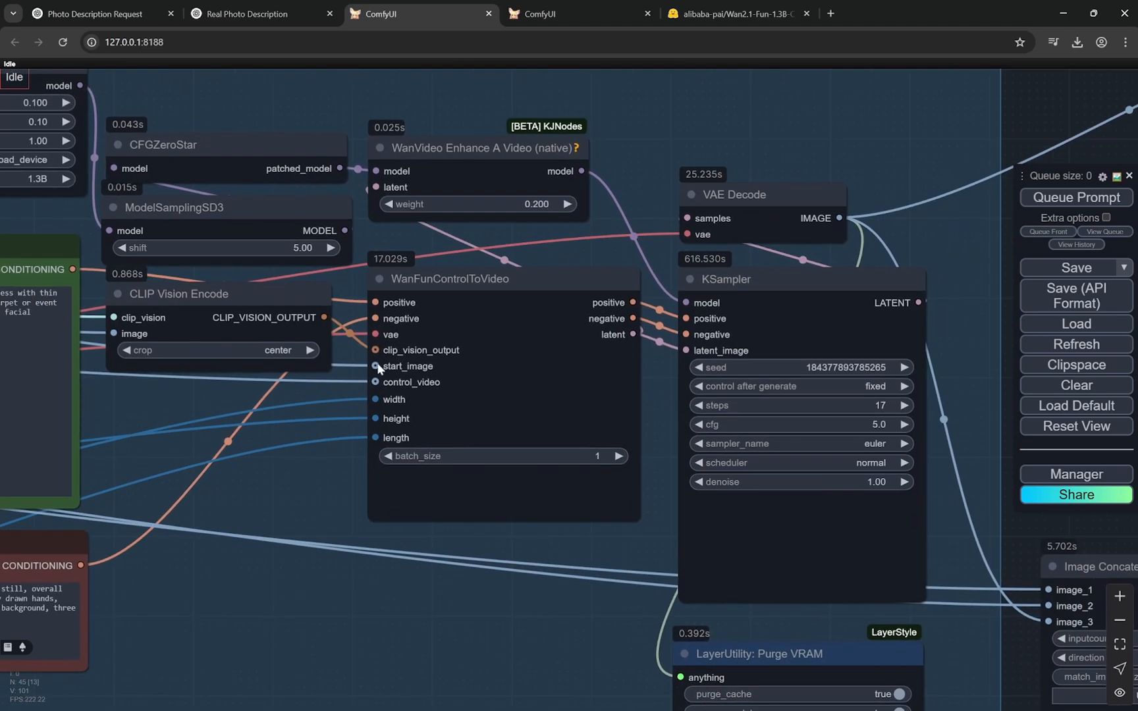
mouse_move(591, 298)
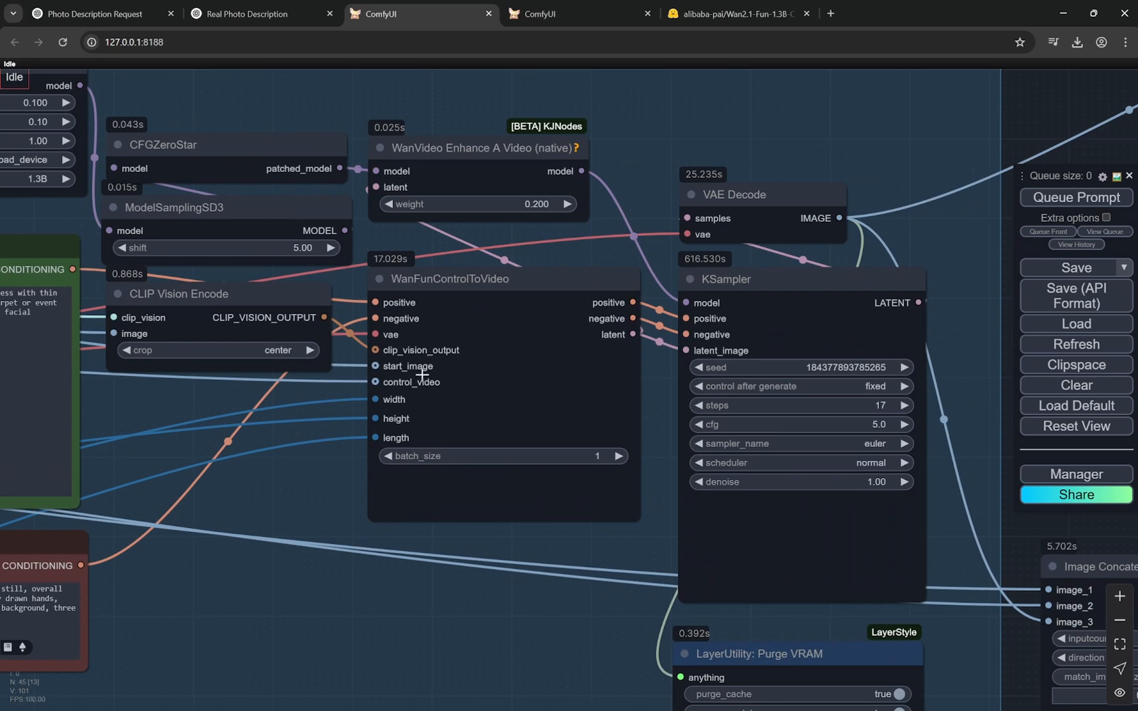
mouse_move(736, 311)
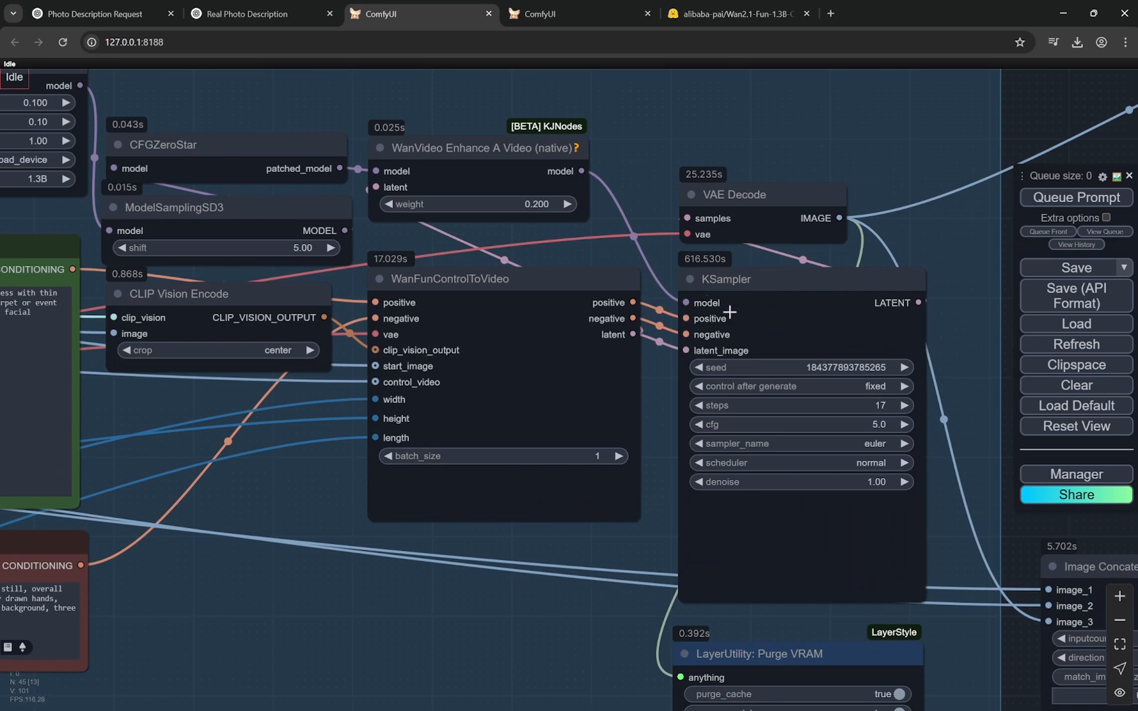
mouse_move(797, 368)
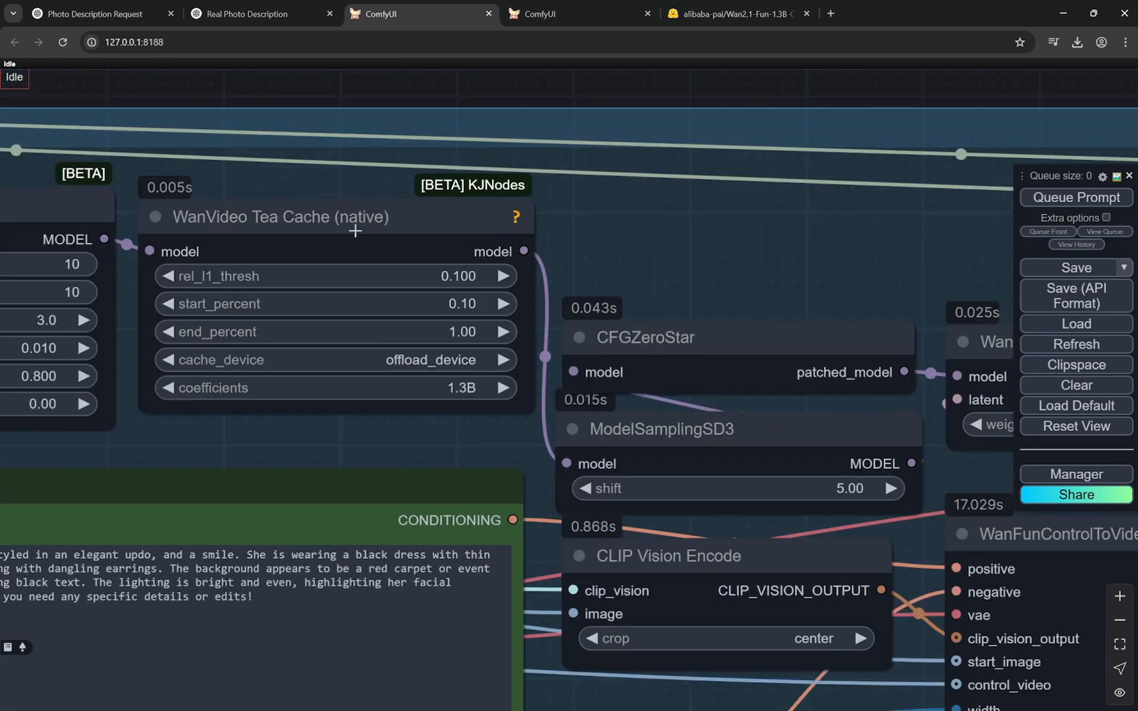
mouse_move(534, 340)
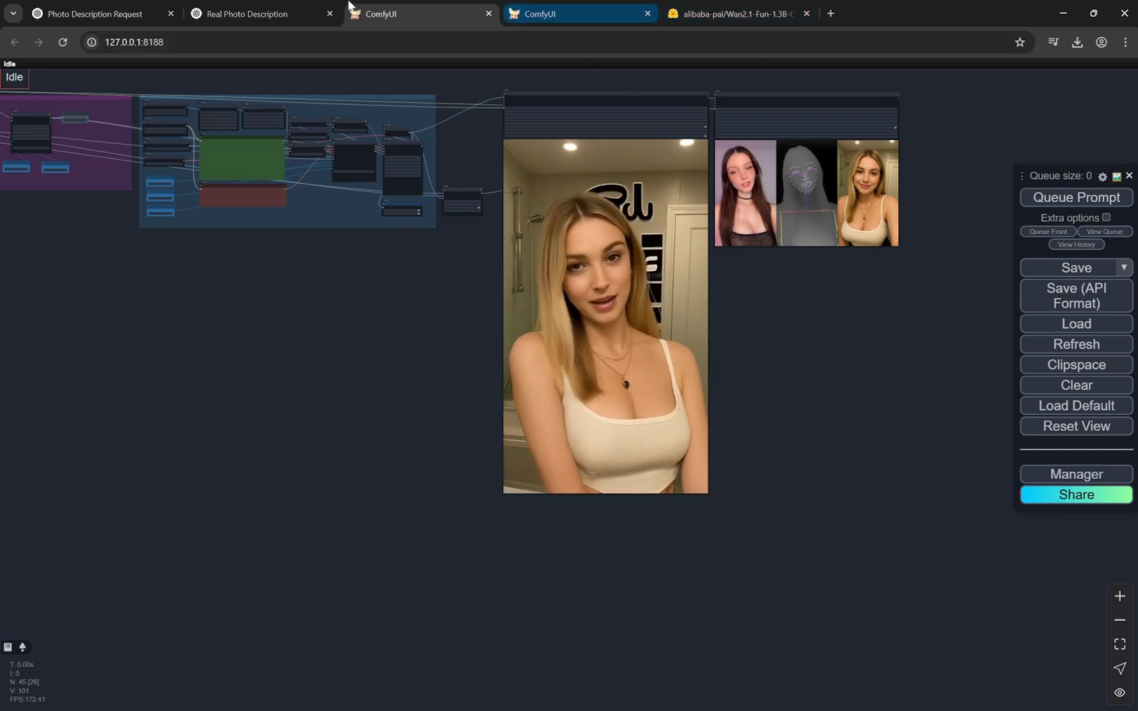
View the black-top pink-room portrait in ChatGPT, then the second ComfyUI workflow using it
left_click(99, 14)
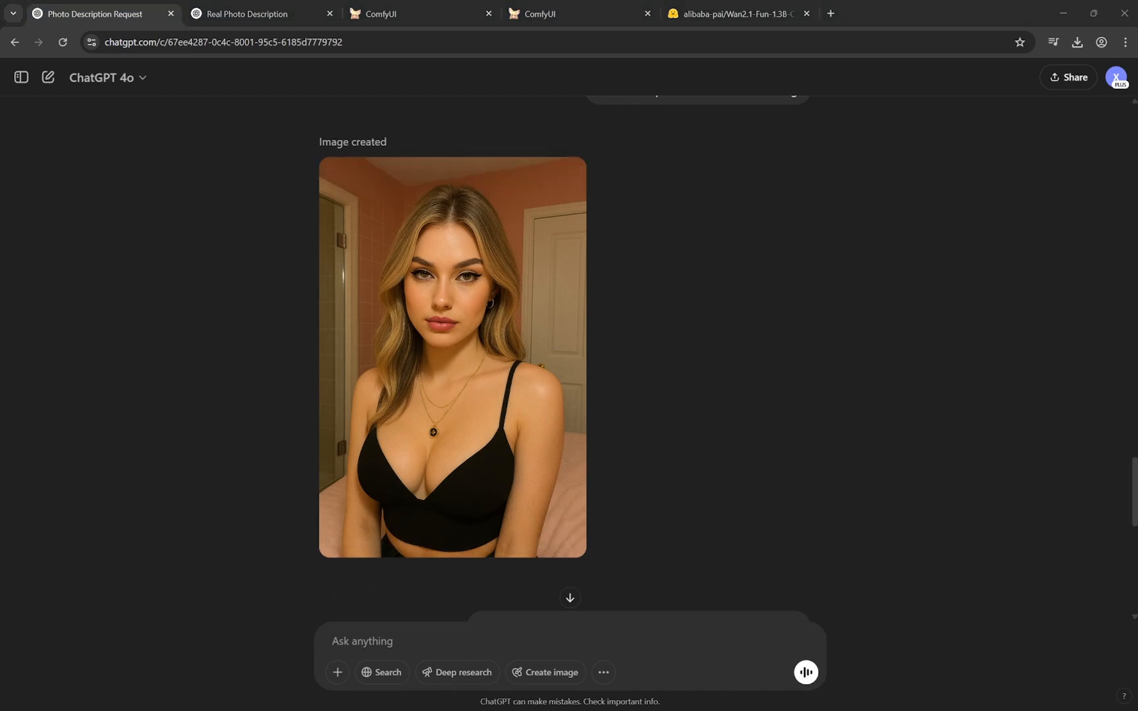
mouse_move(479, 99)
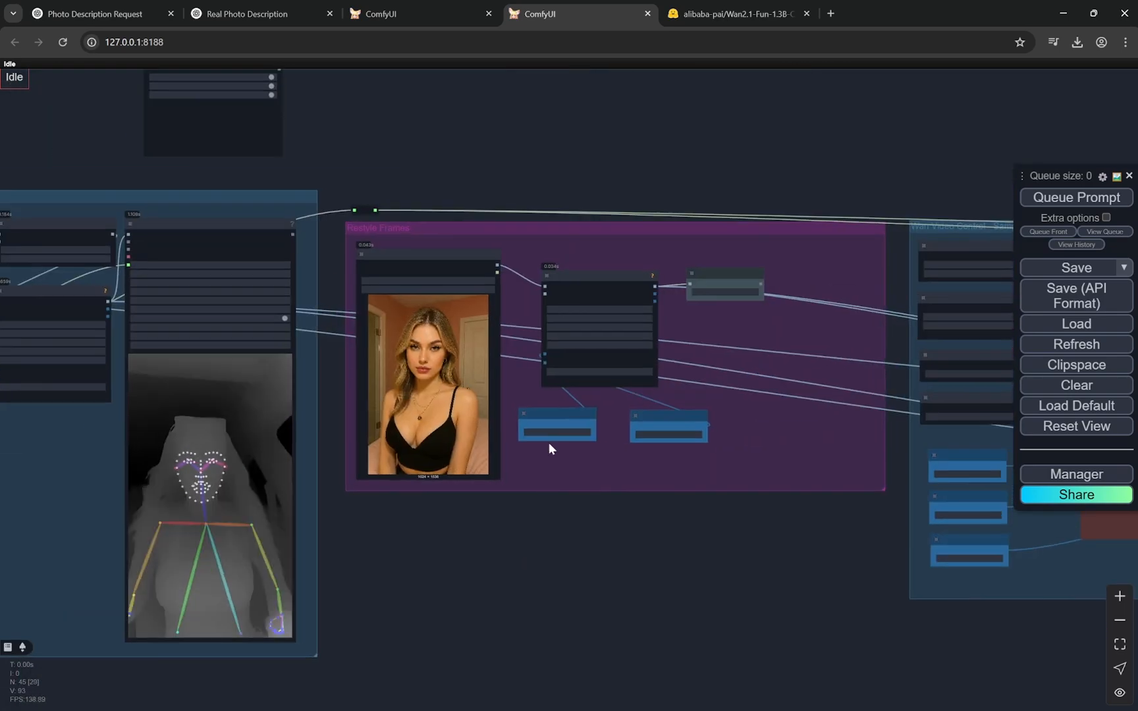
left_click(92, 14)
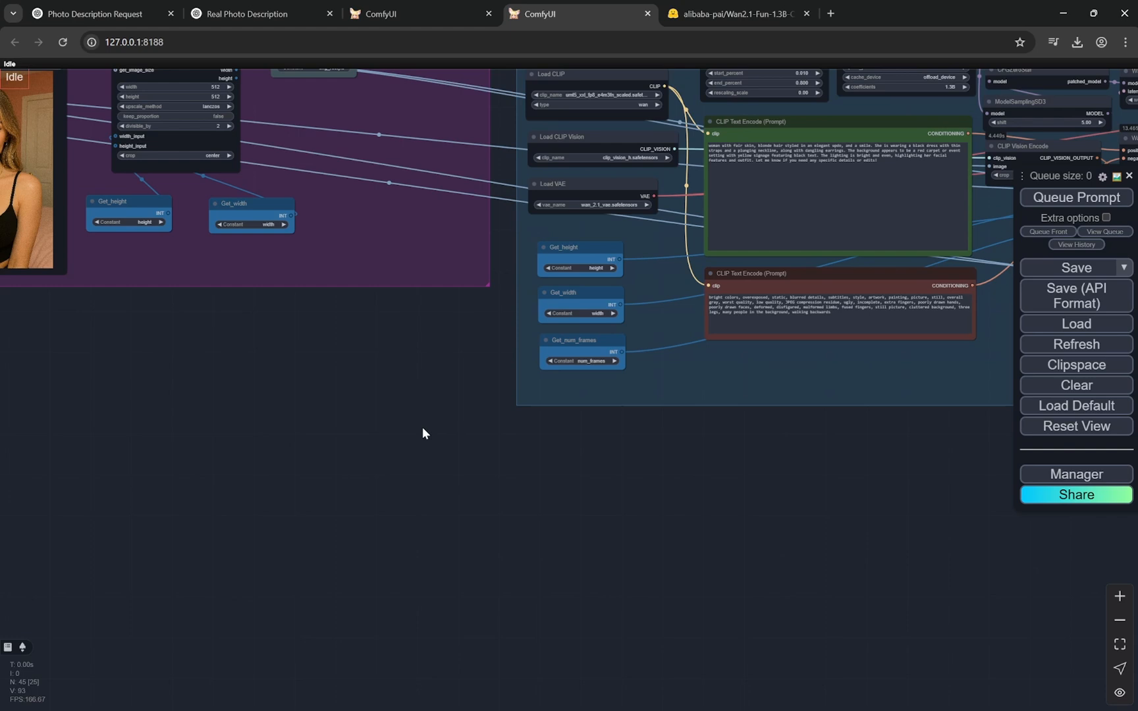
mouse_move(397, 704)
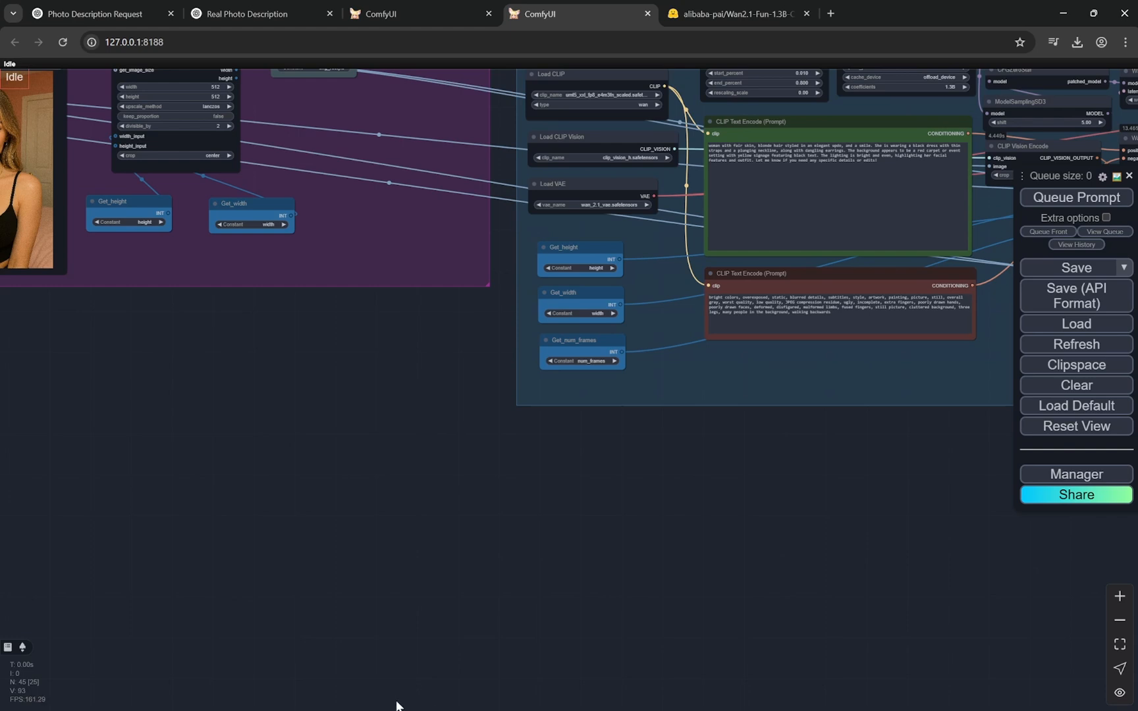